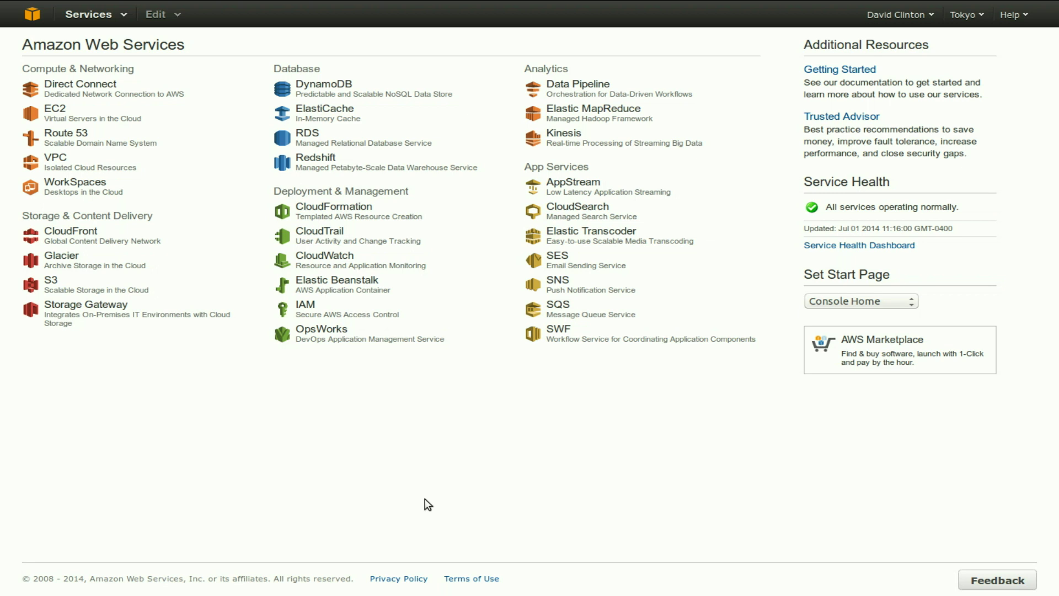
mouse_move(251, 461)
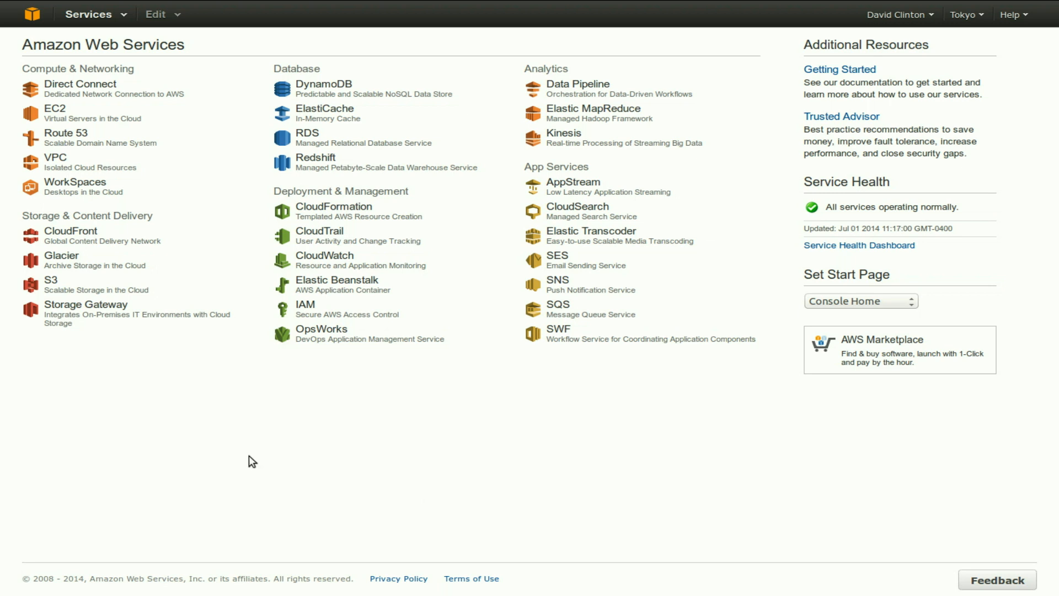
mouse_move(283, 143)
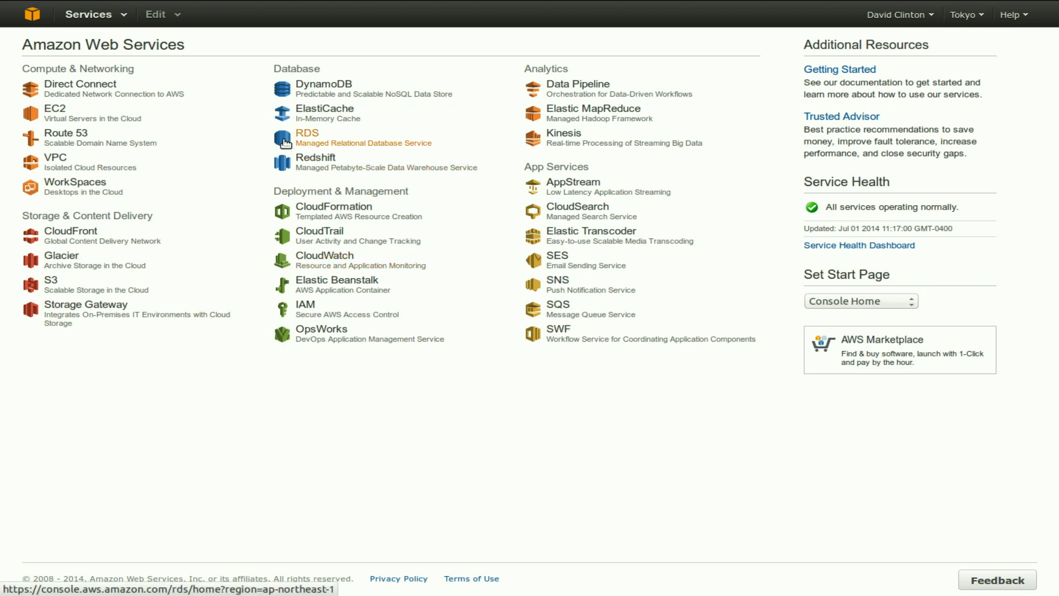
Open the RDS dashboard and begin launching a new DB instance.
left_click(307, 132)
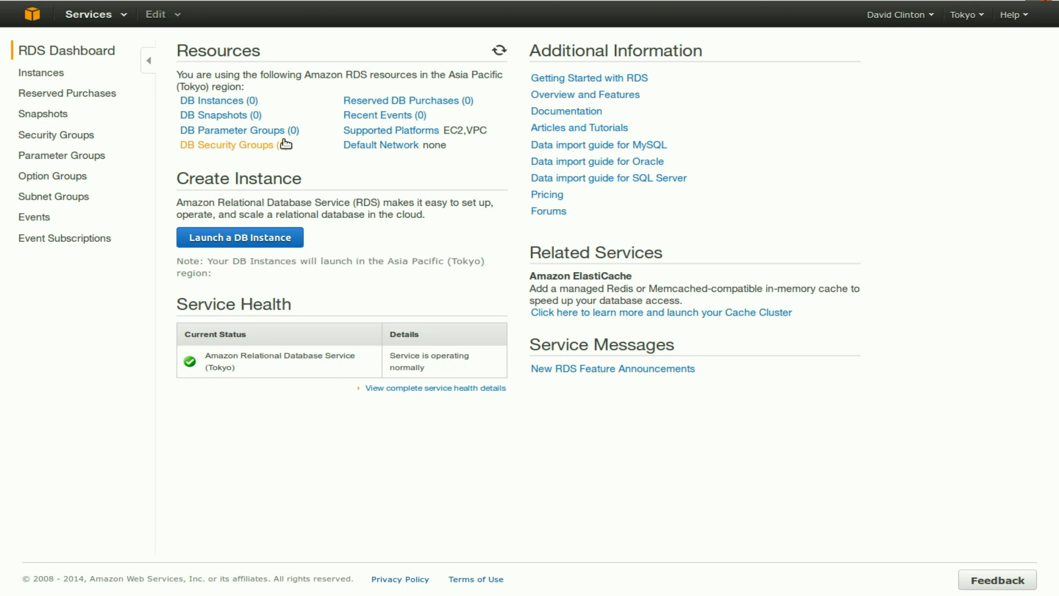
left_click(226, 144)
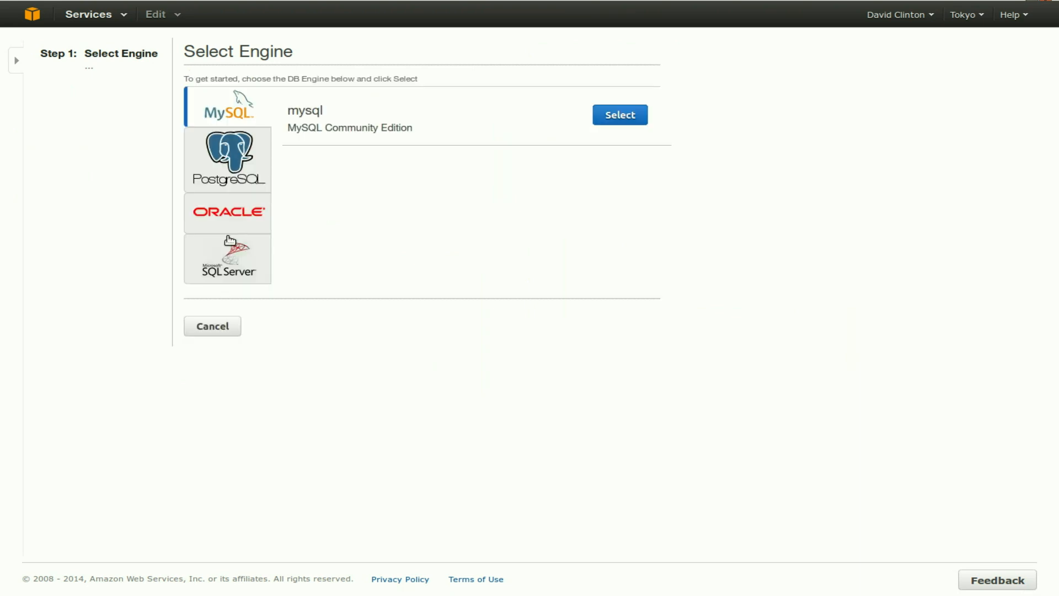
mouse_move(424, 232)
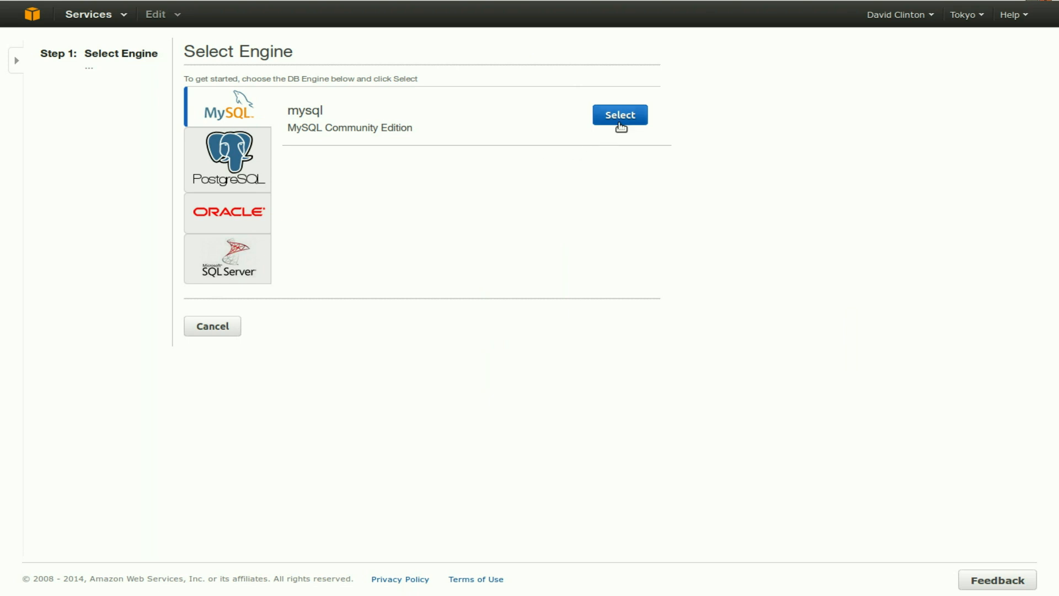
Choose MySQL as the engine and mark the instance non-production, free-tier eligible.
left_click(620, 115)
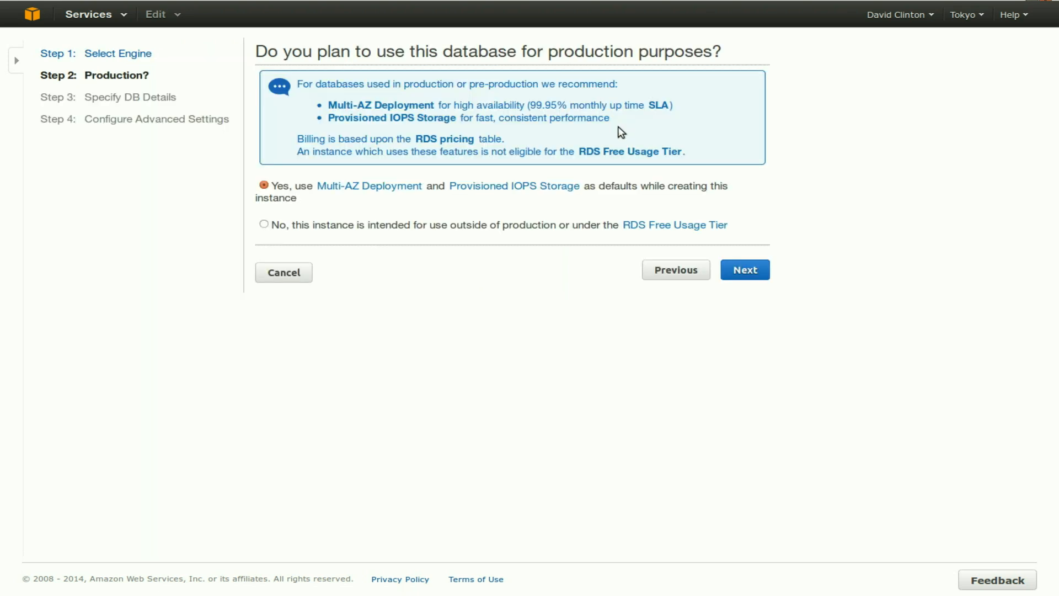
mouse_move(528, 397)
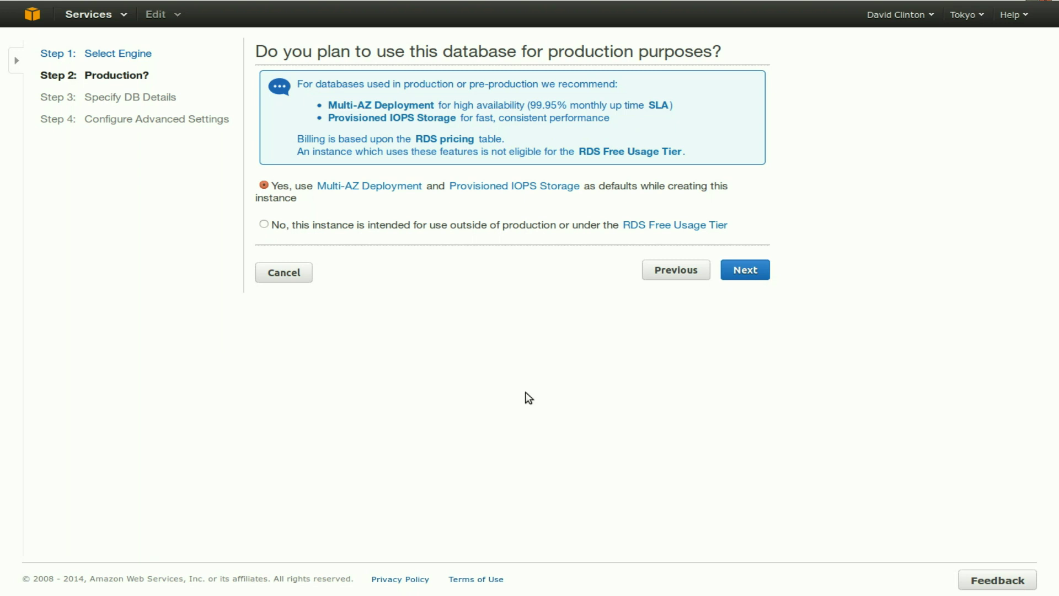
mouse_move(255, 212)
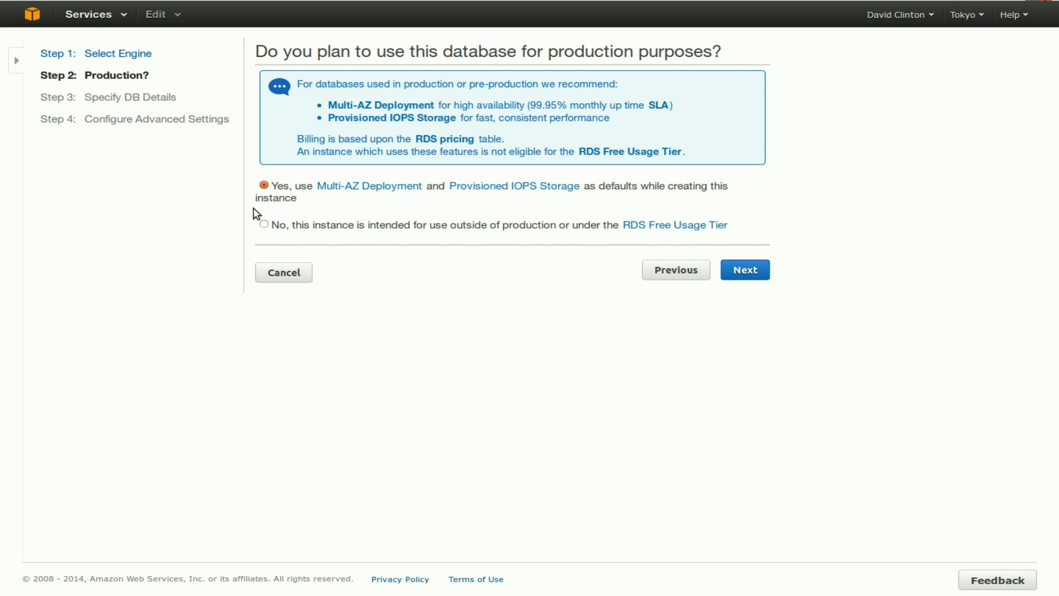
mouse_move(283, 199)
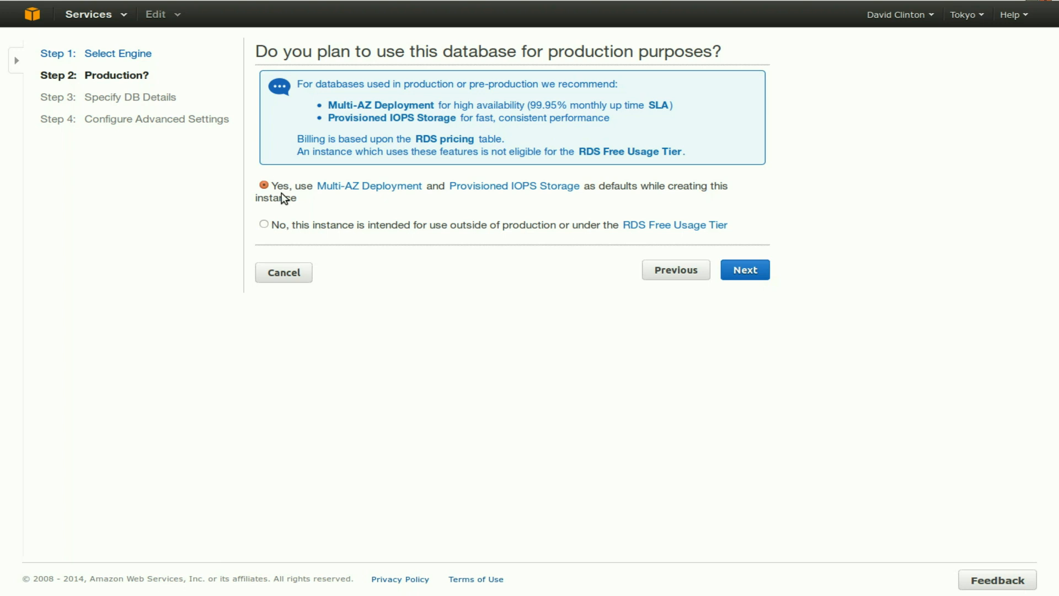
left_click(263, 224)
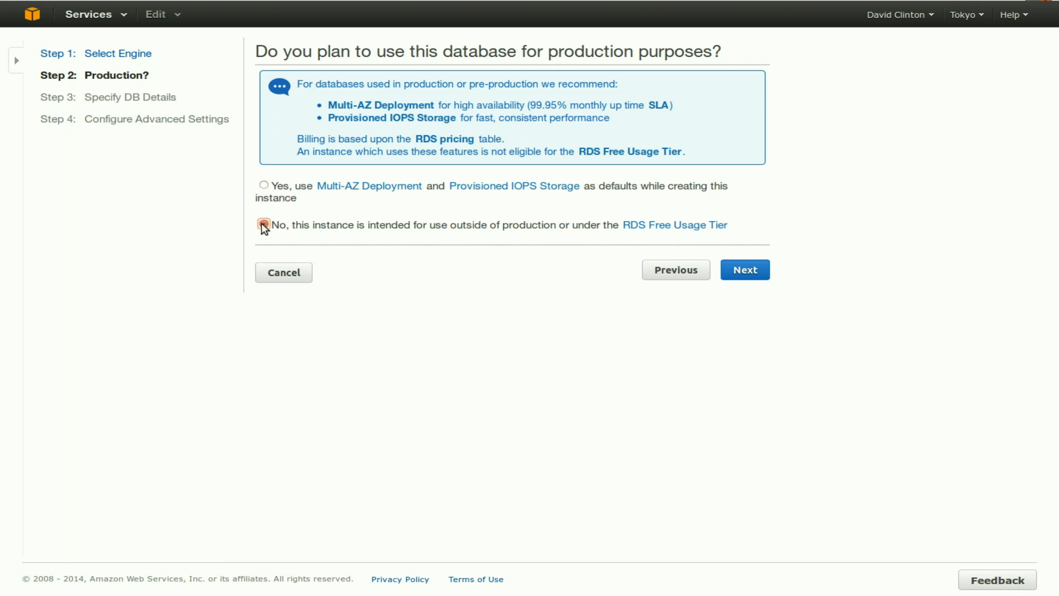
left_click(263, 224)
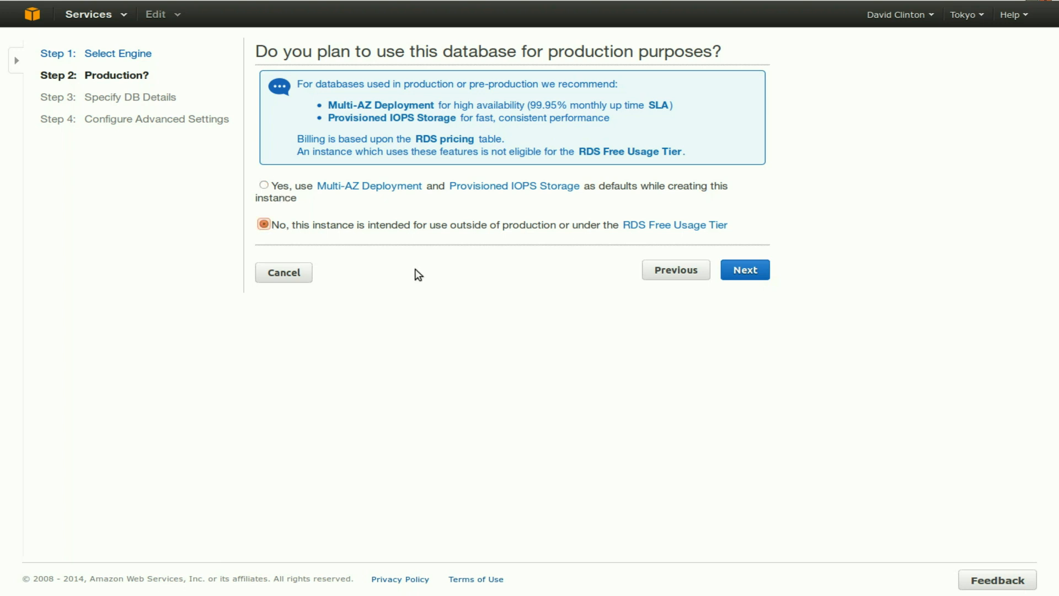
mouse_move(741, 277)
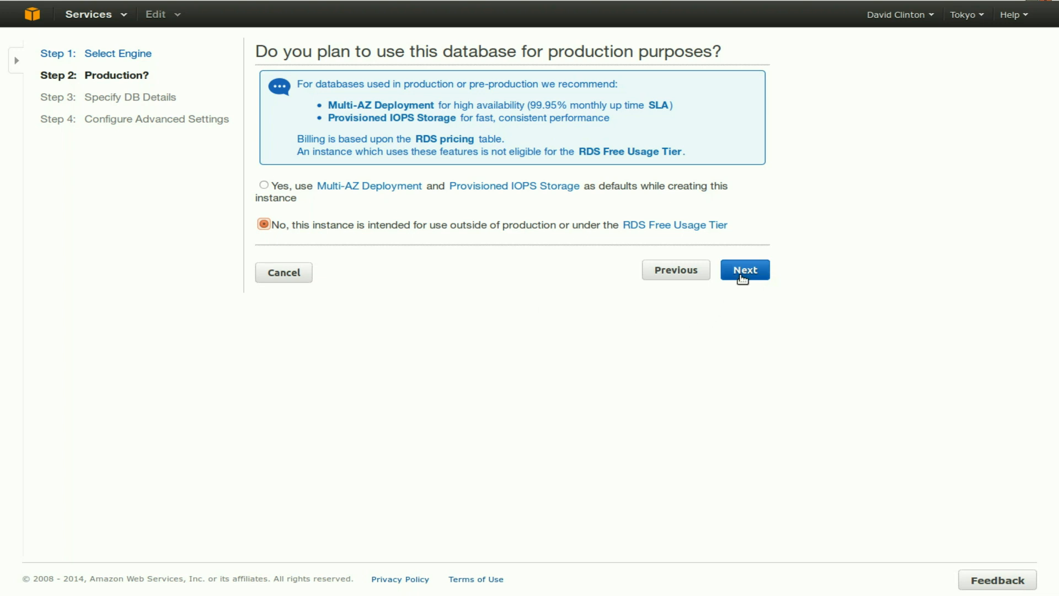
Advance to the DB details step with MySQL engine version 5.6.17 kept.
left_click(745, 270)
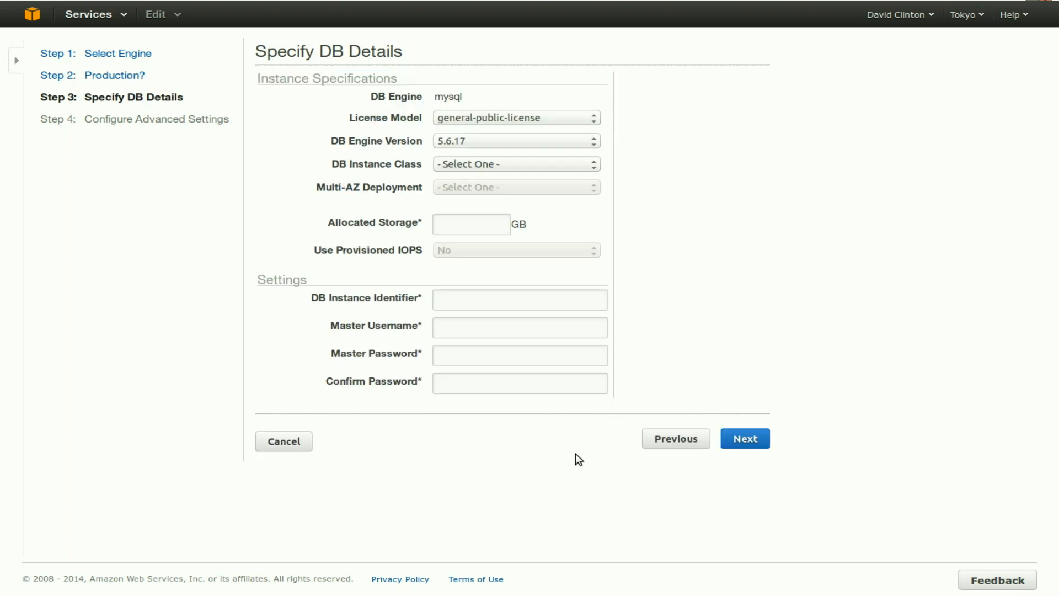
mouse_move(499, 101)
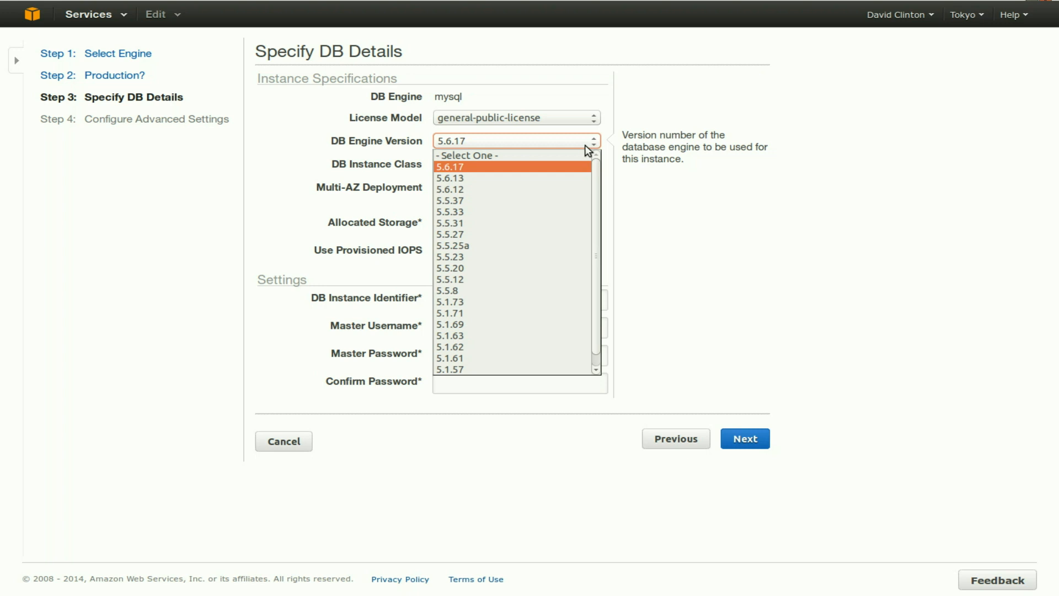
mouse_move(514, 329)
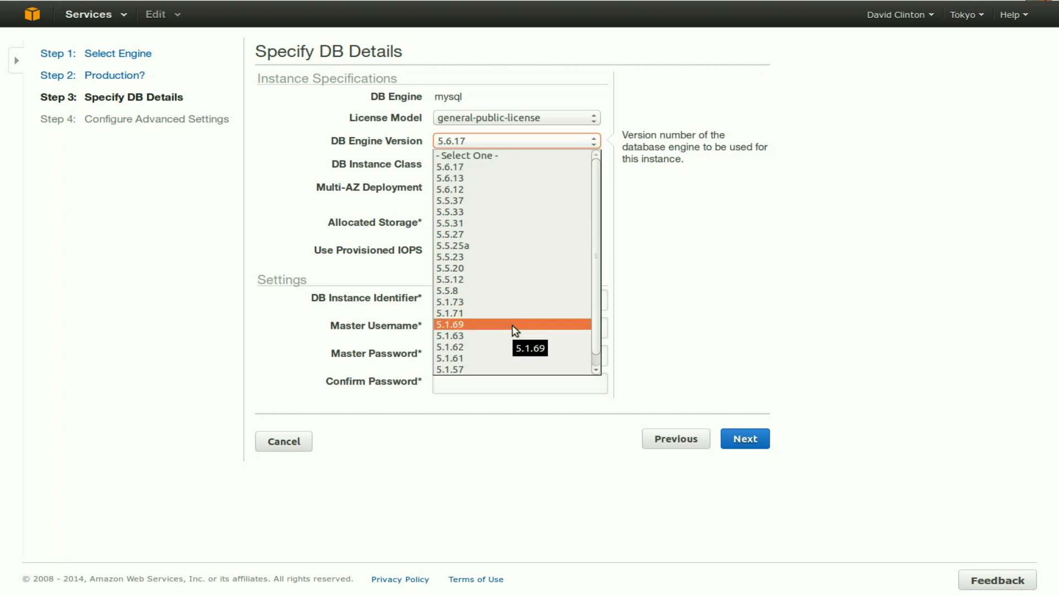
mouse_move(534, 146)
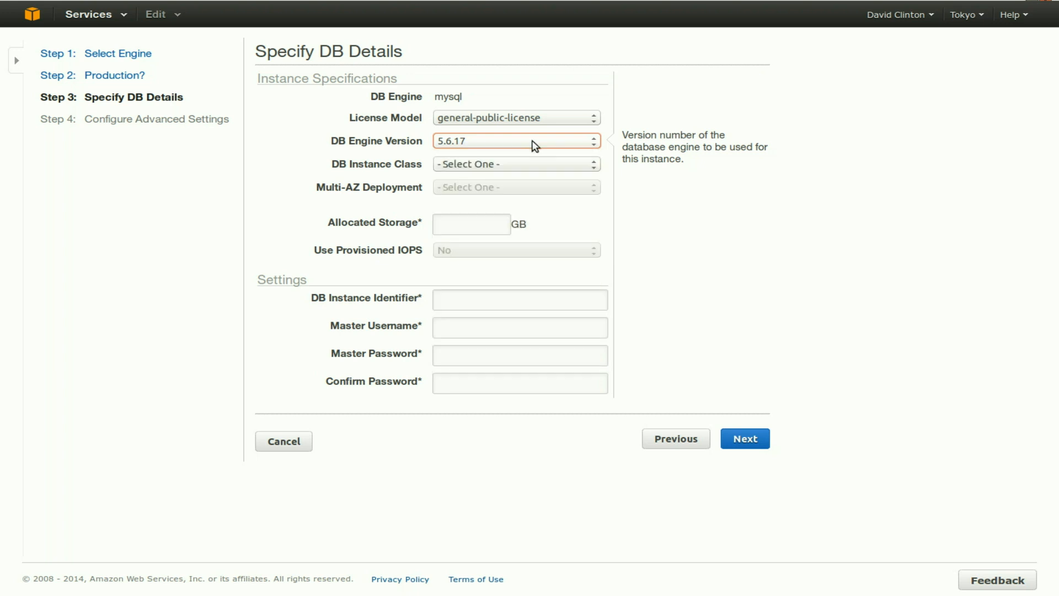
mouse_move(565, 166)
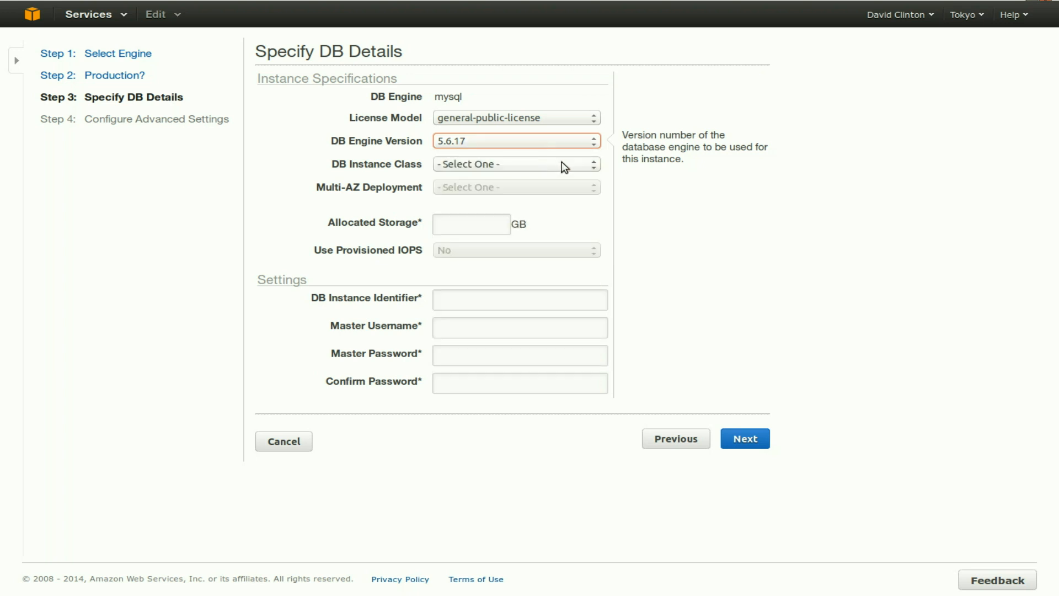
Set the DB instance class to db.t1.micro (1 vCPU, 0.613 GiB RAM).
left_click(516, 163)
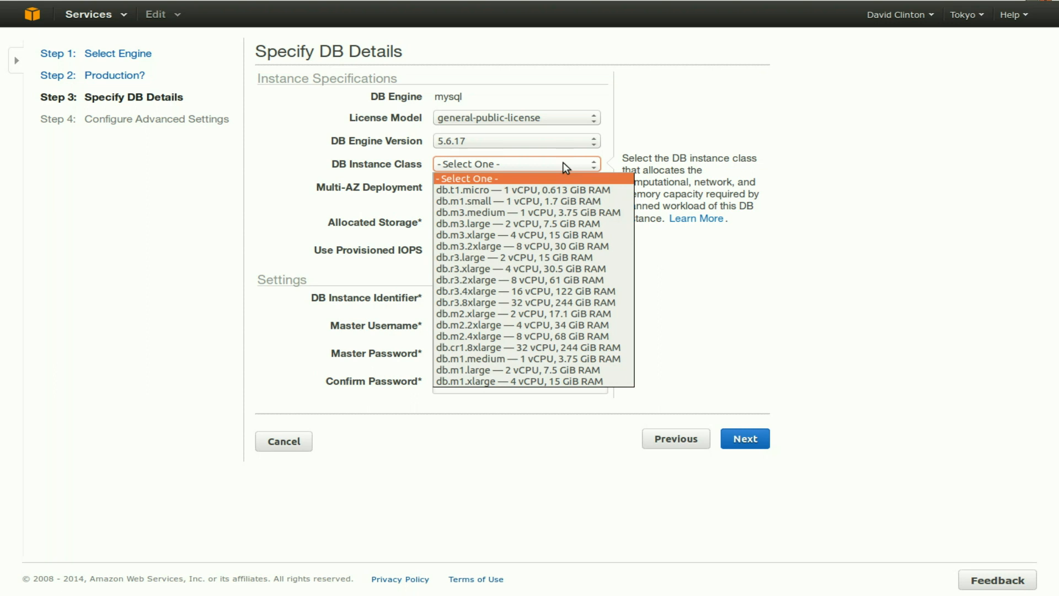
mouse_move(613, 191)
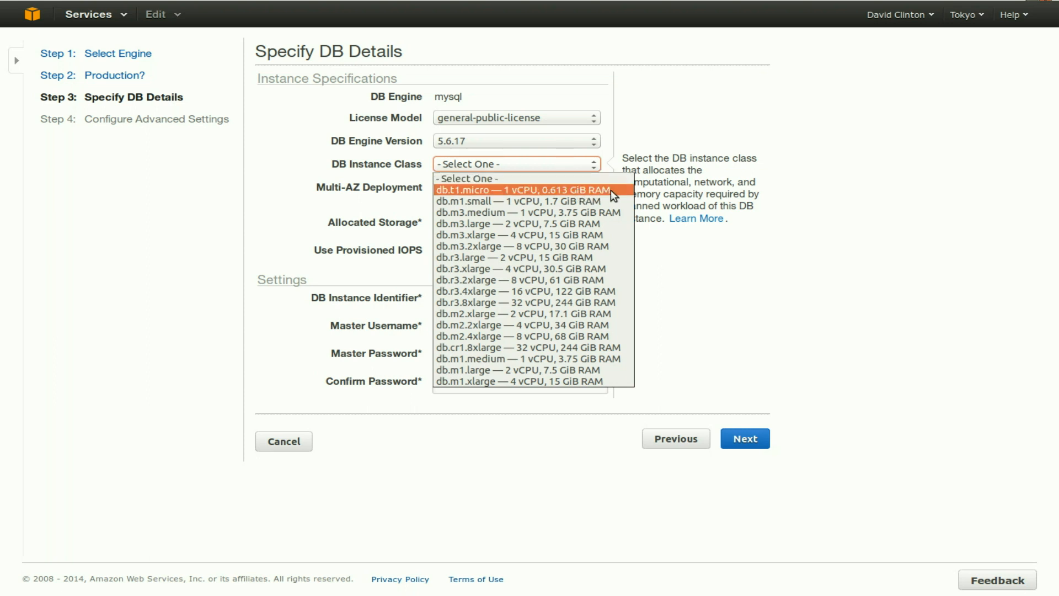
mouse_move(617, 190)
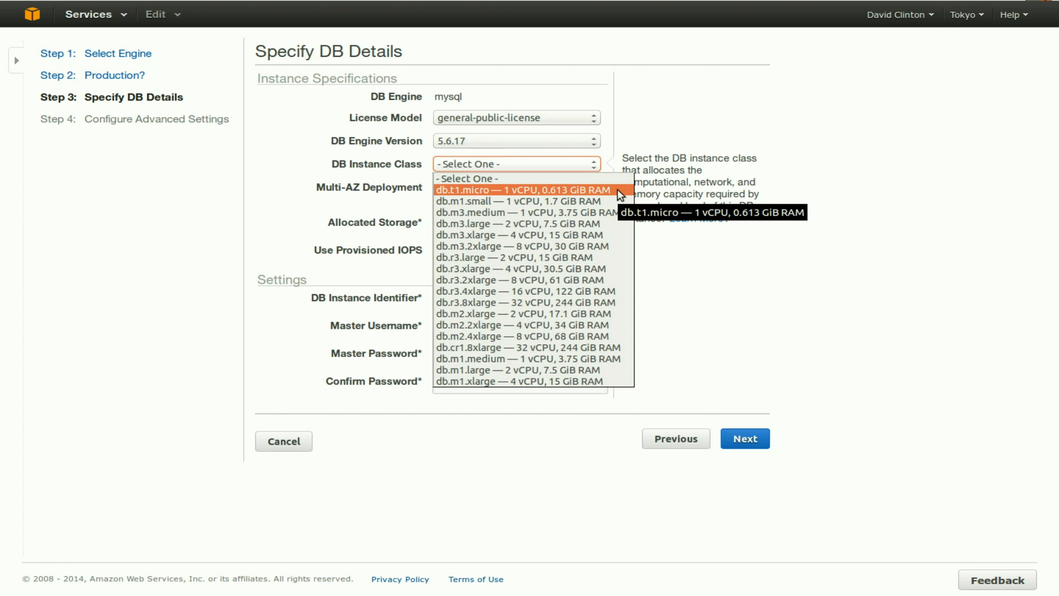
left_click(517, 190)
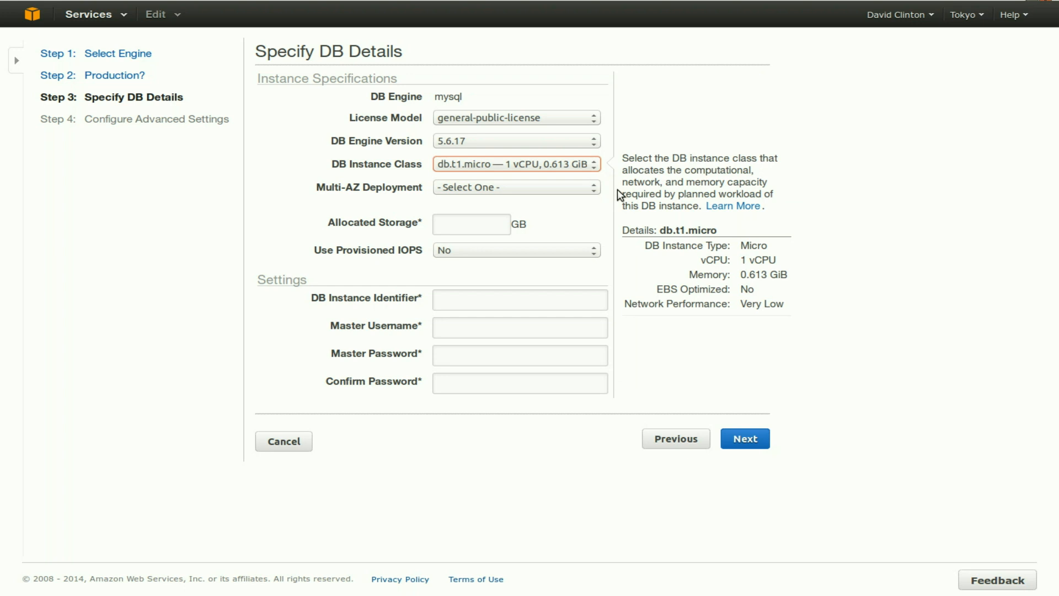
mouse_move(614, 198)
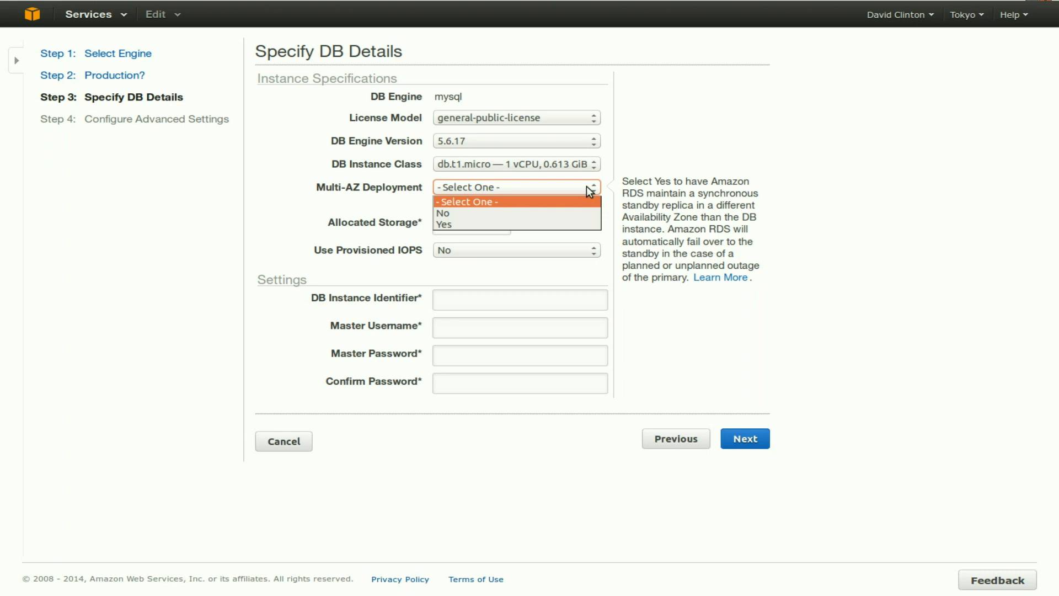
mouse_move(577, 210)
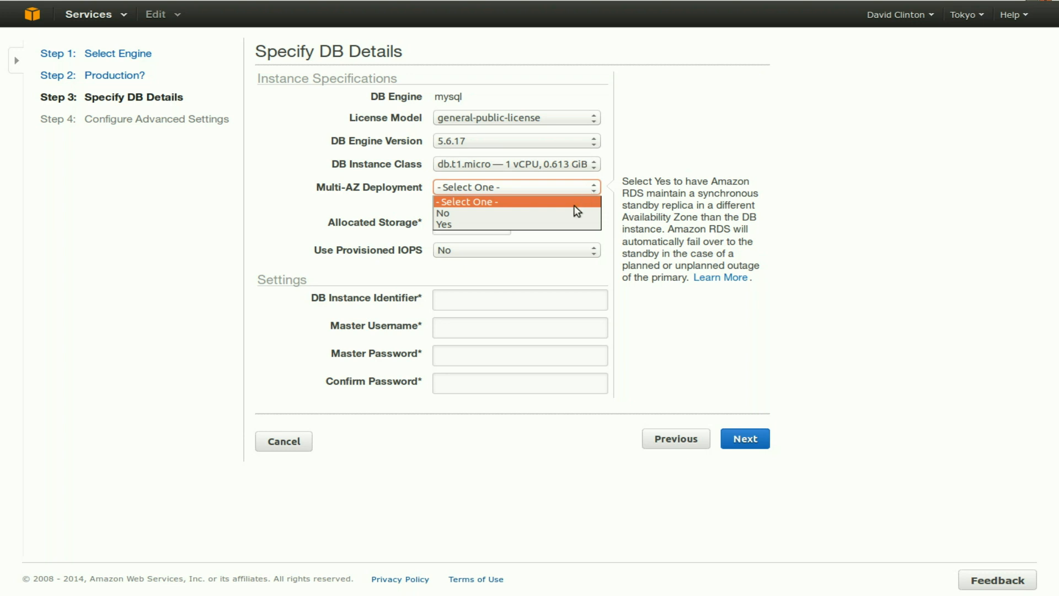
Set Multi-AZ deployment to No and allocated storage to 5 GB.
left_click(444, 213)
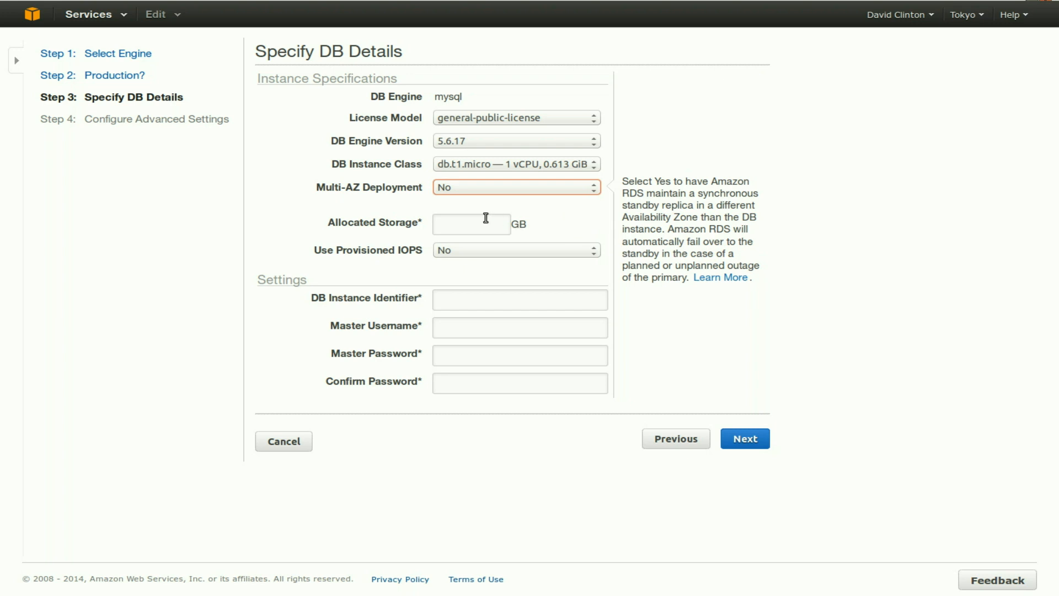
left_click(471, 224)
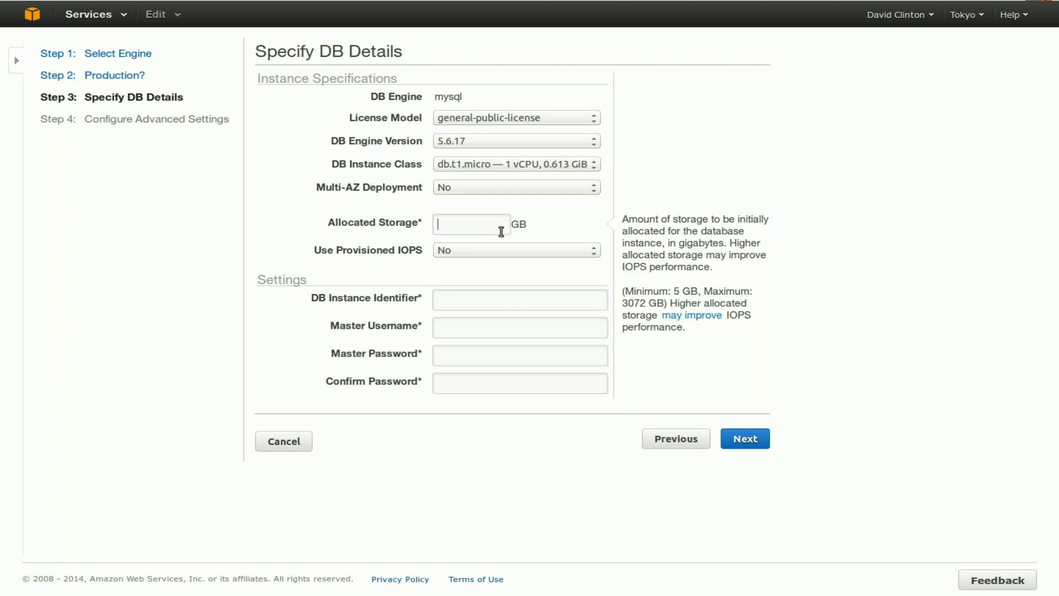
type("5")
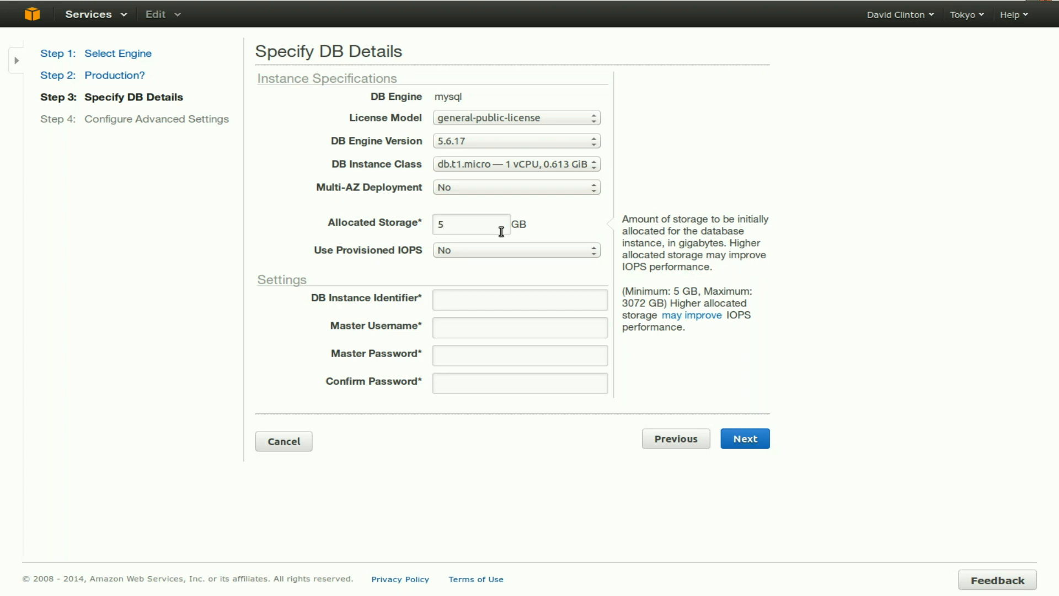
left_click(472, 224)
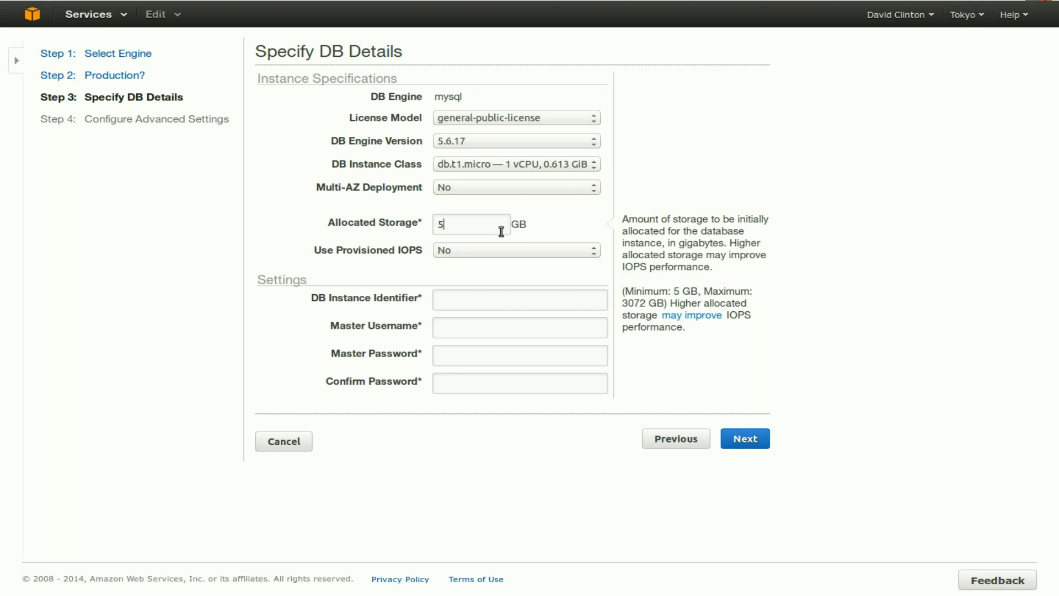
left_click(516, 250)
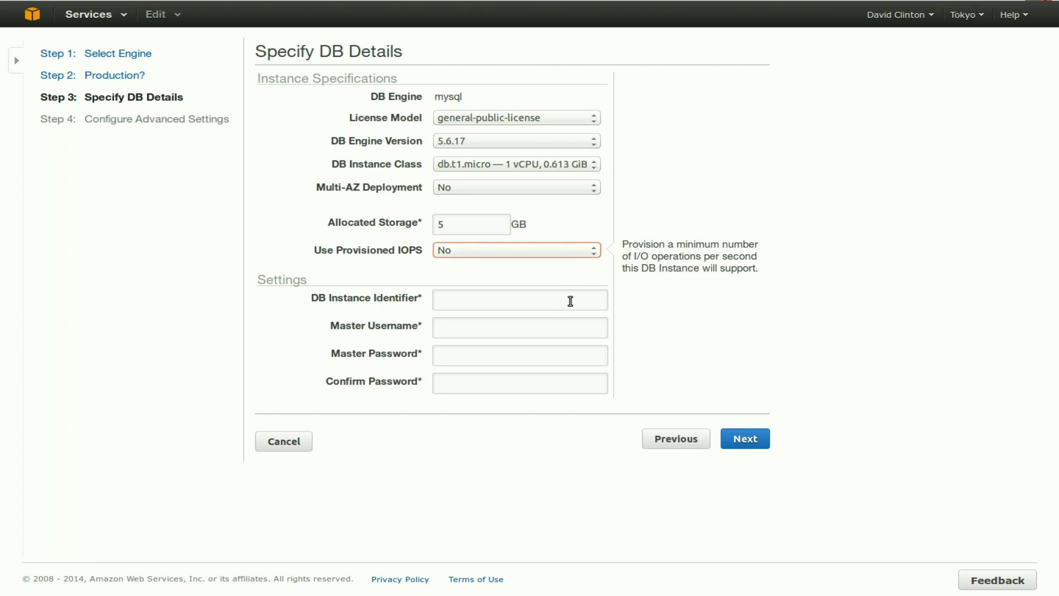
Enter instance identifier mydbinstance and master username awsuser.
left_click(519, 300)
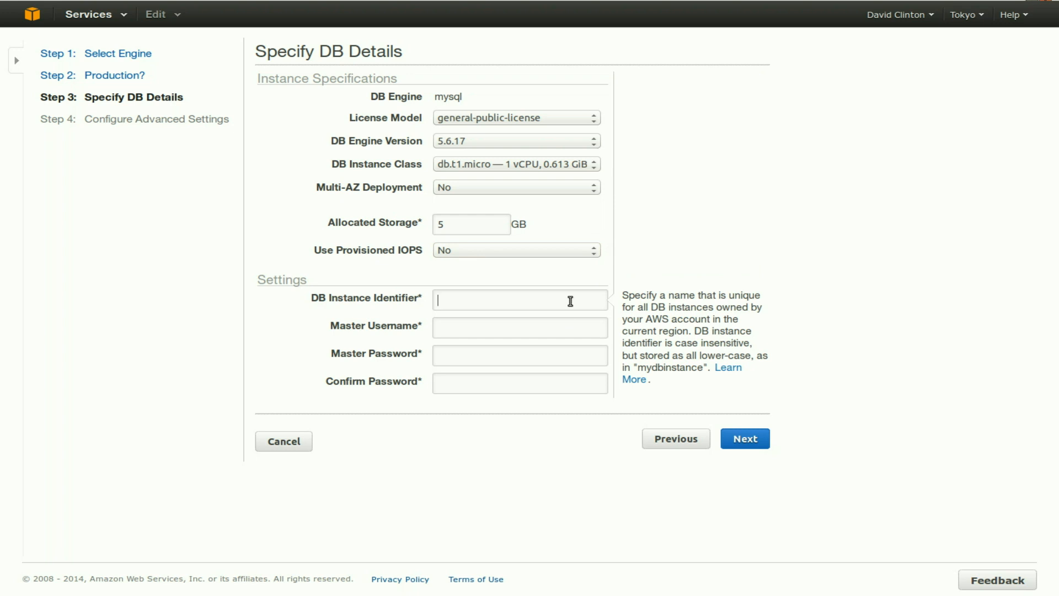
type("mydbinstance")
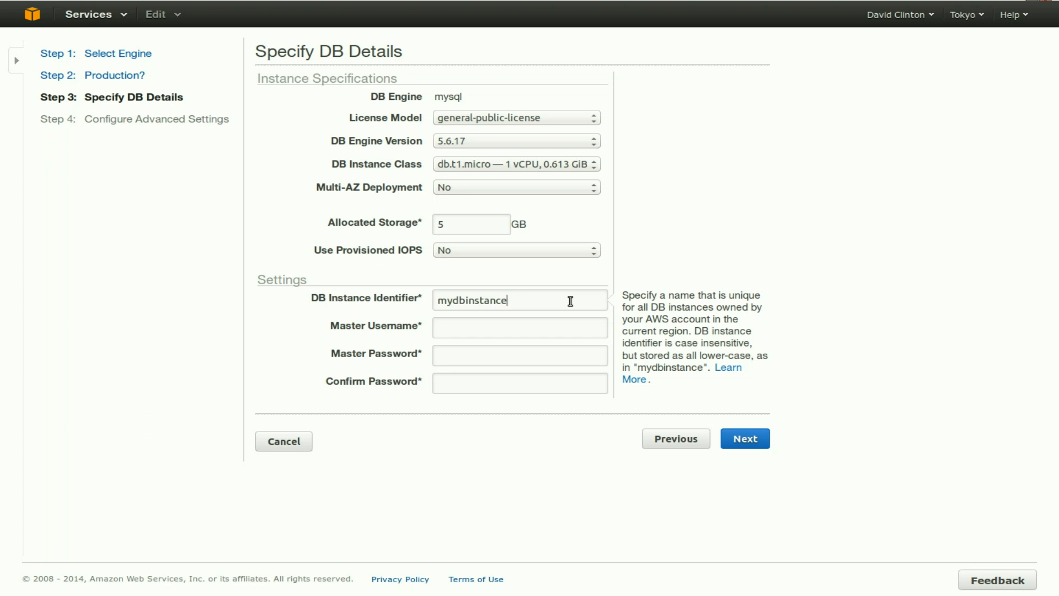
left_click(520, 327)
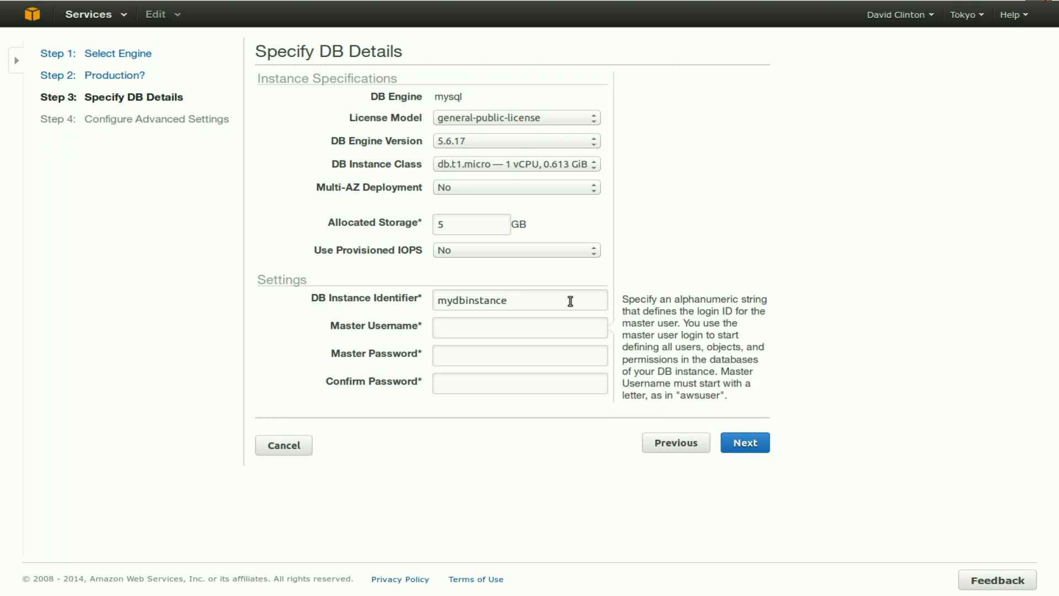
left_click(520, 328)
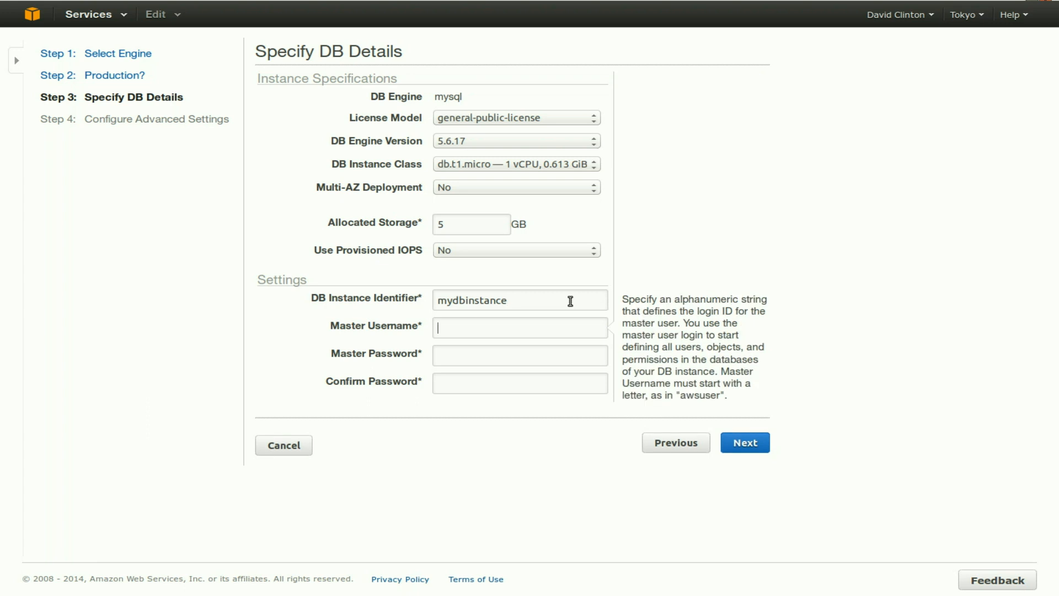
type("aw")
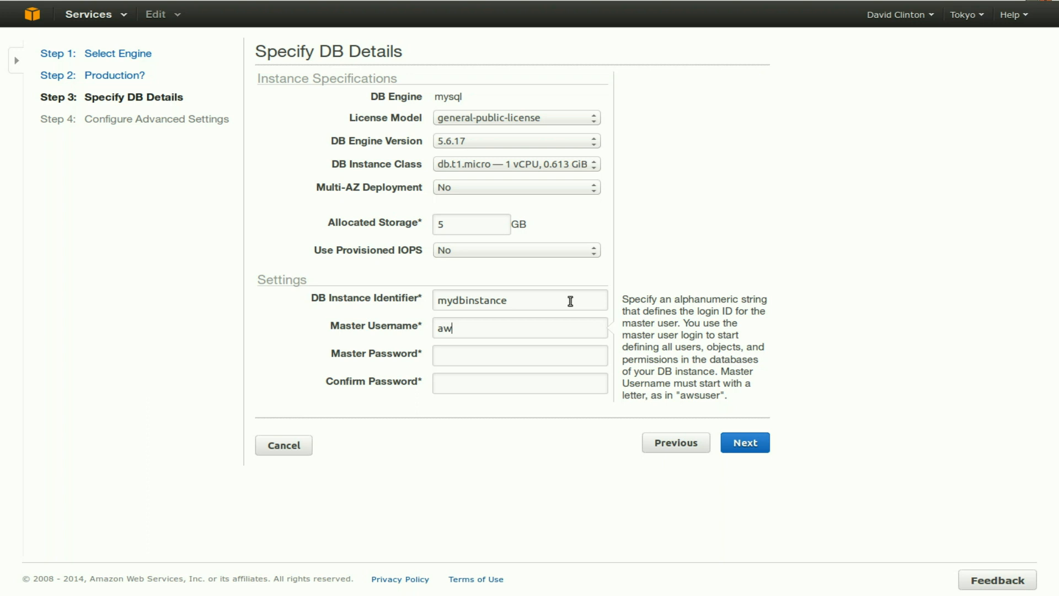
type("suser")
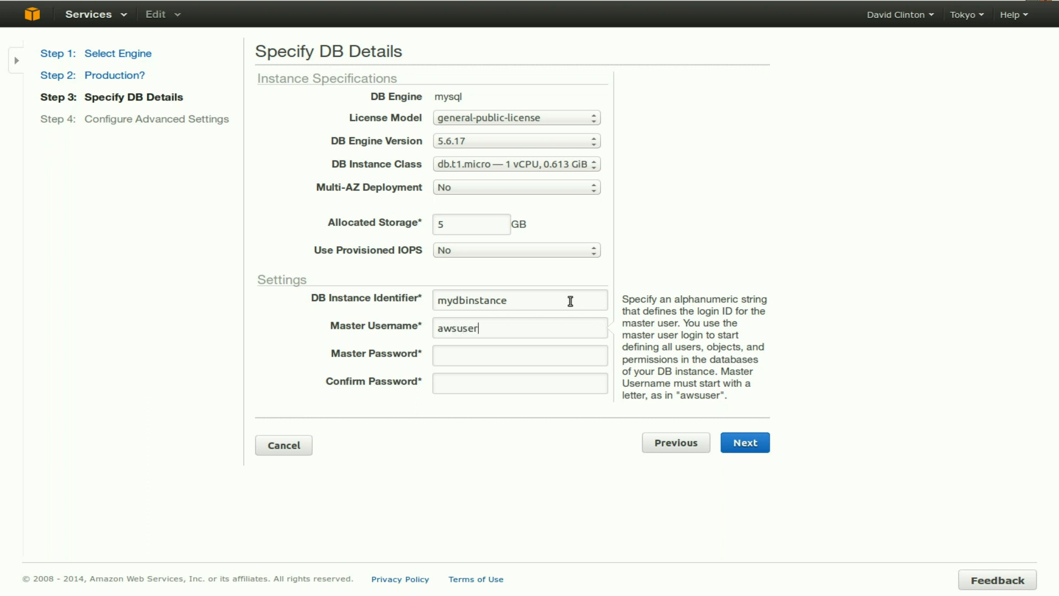
Enter and confirm the master password, then proceed to advanced settings.
left_click(520, 355)
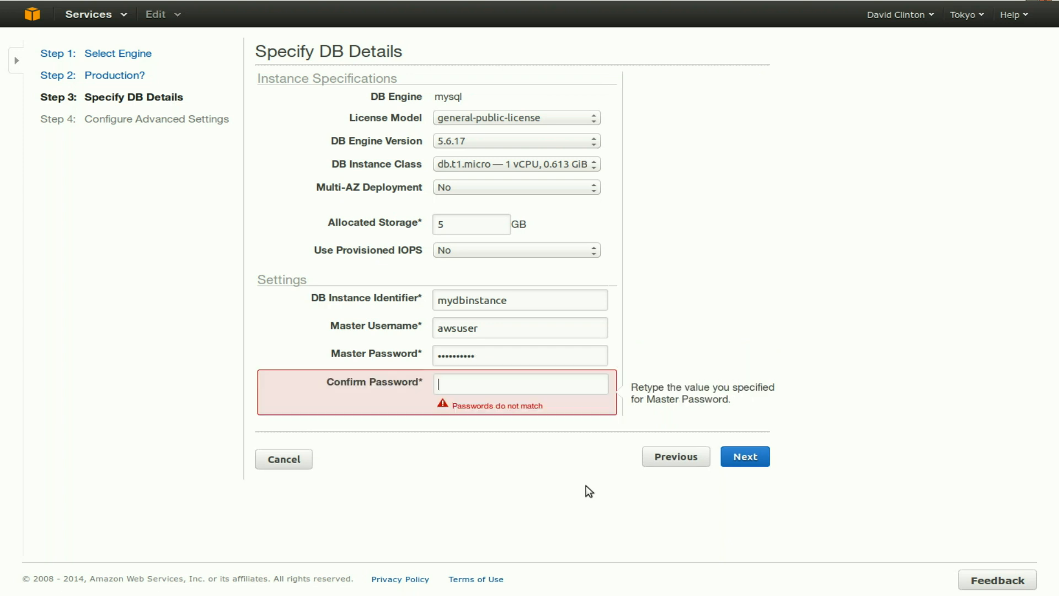
type("••••••••")
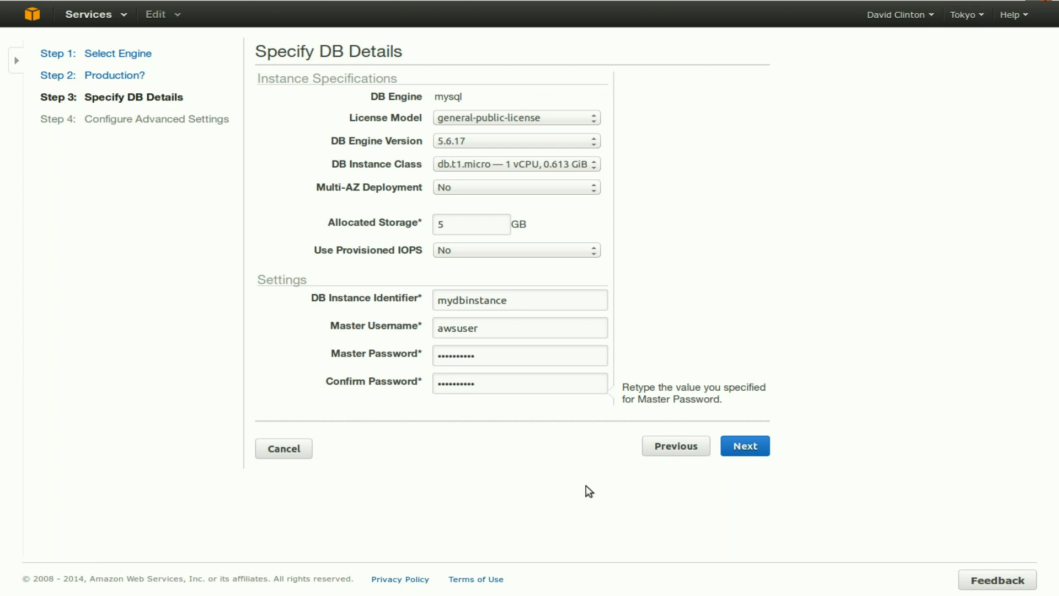
left_click(520, 383)
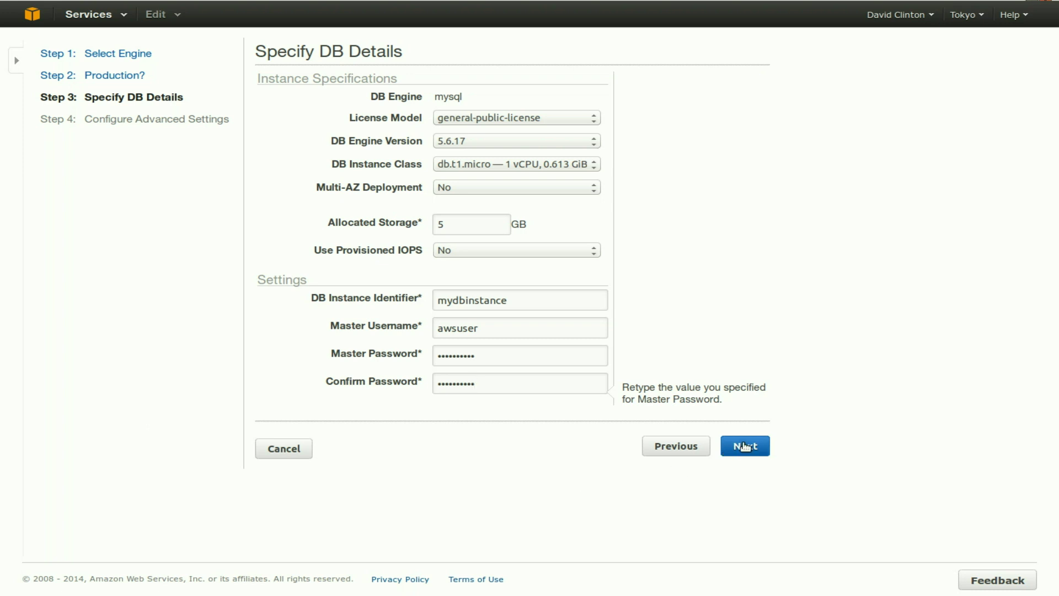
left_click(744, 445)
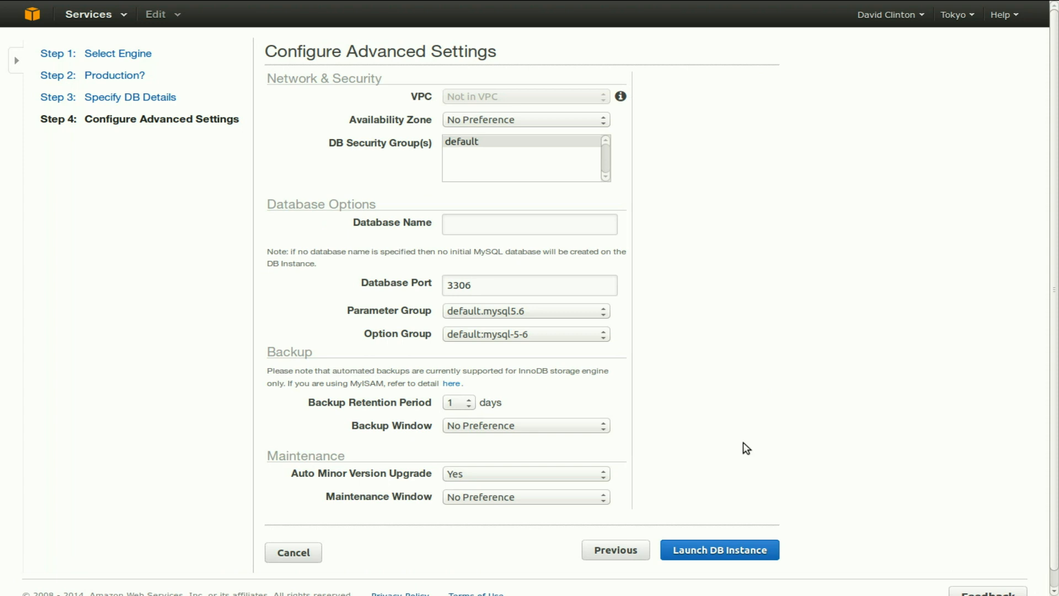
Select 'default' in the DB Security Group(s) list.
left_click(491, 141)
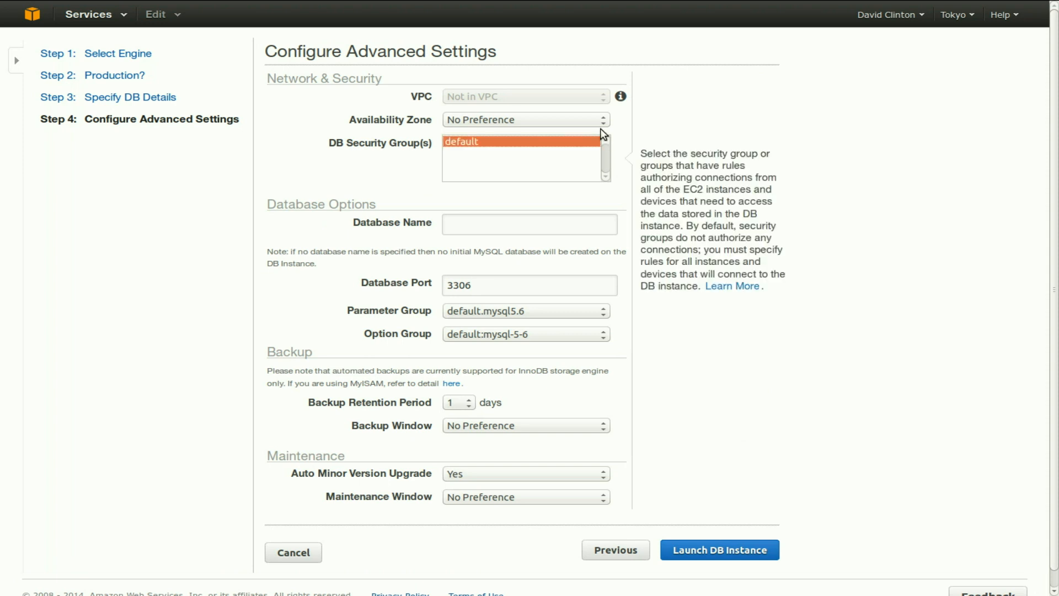
left_click(525, 120)
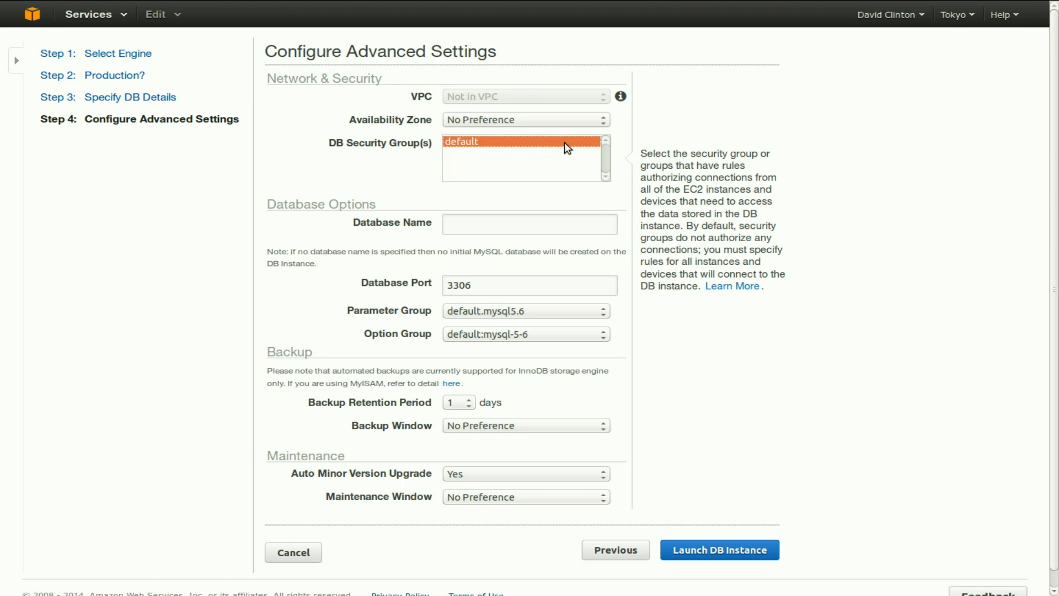
Enter mydb as the database name, keeping port 3306 and the default parameter group.
left_click(528, 224)
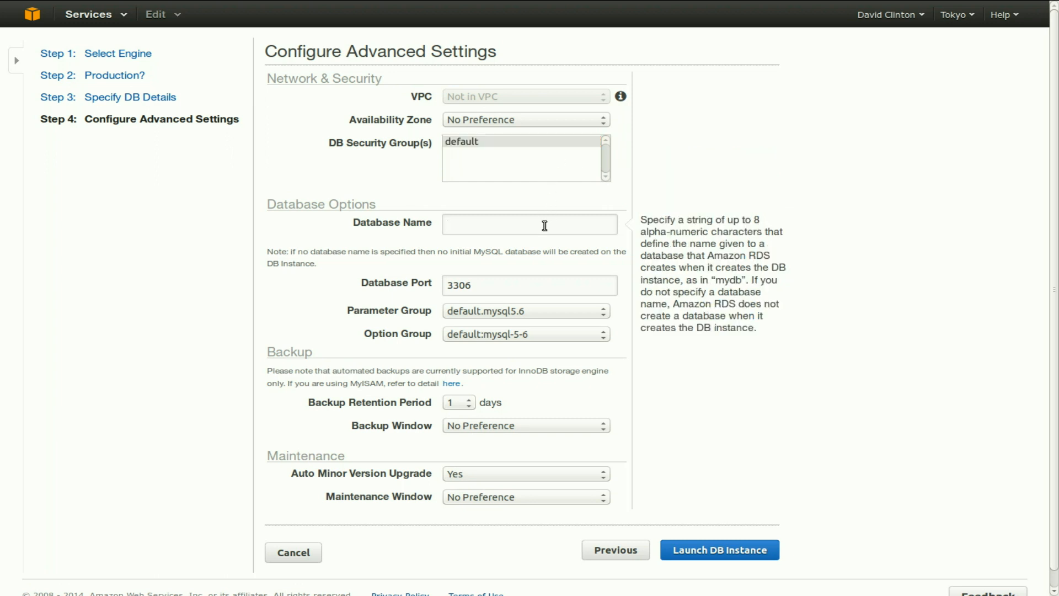
type("mydb")
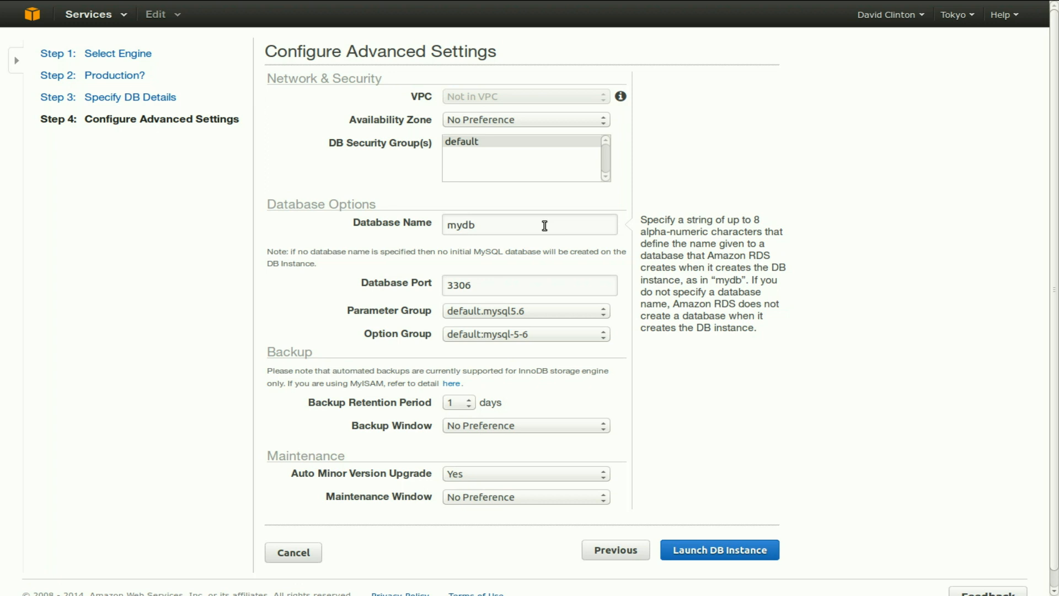
left_click(528, 223)
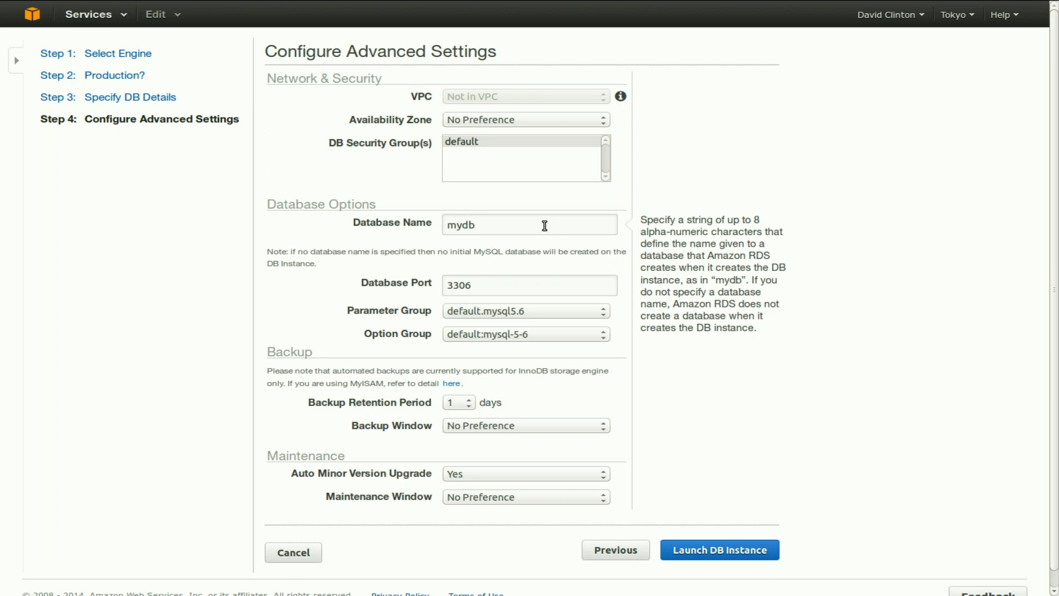
left_click(528, 285)
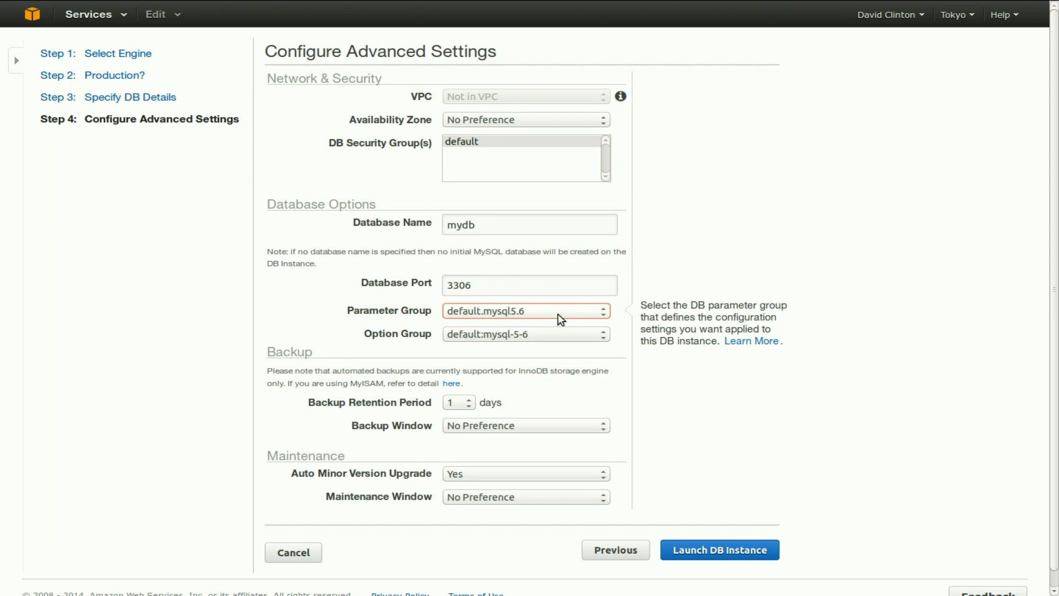
mouse_move(574, 400)
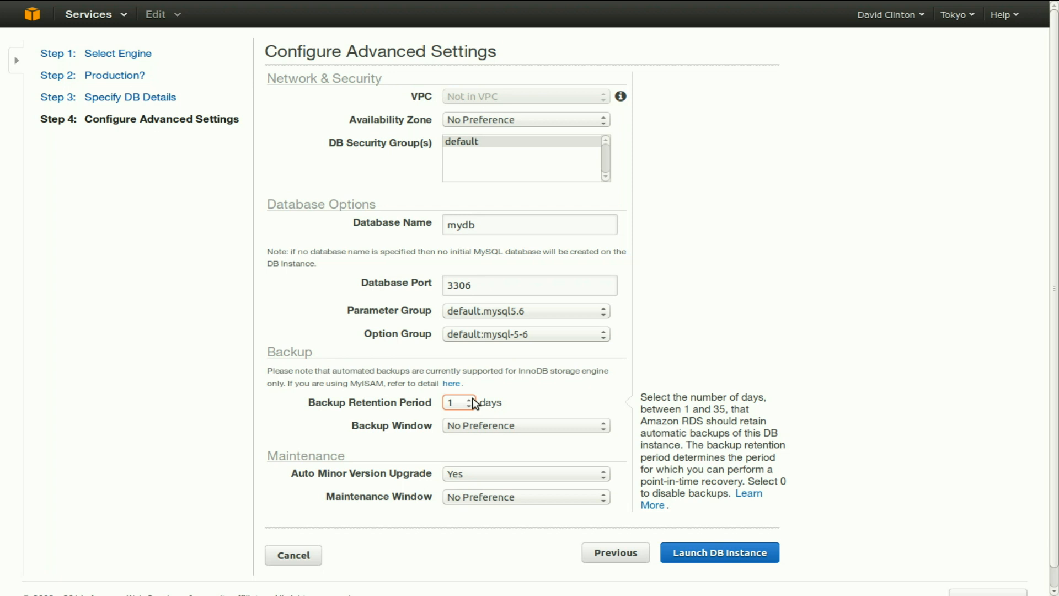
Set a specific backup window starting 00:01 UTC for 0.5 hours.
left_click(464, 403)
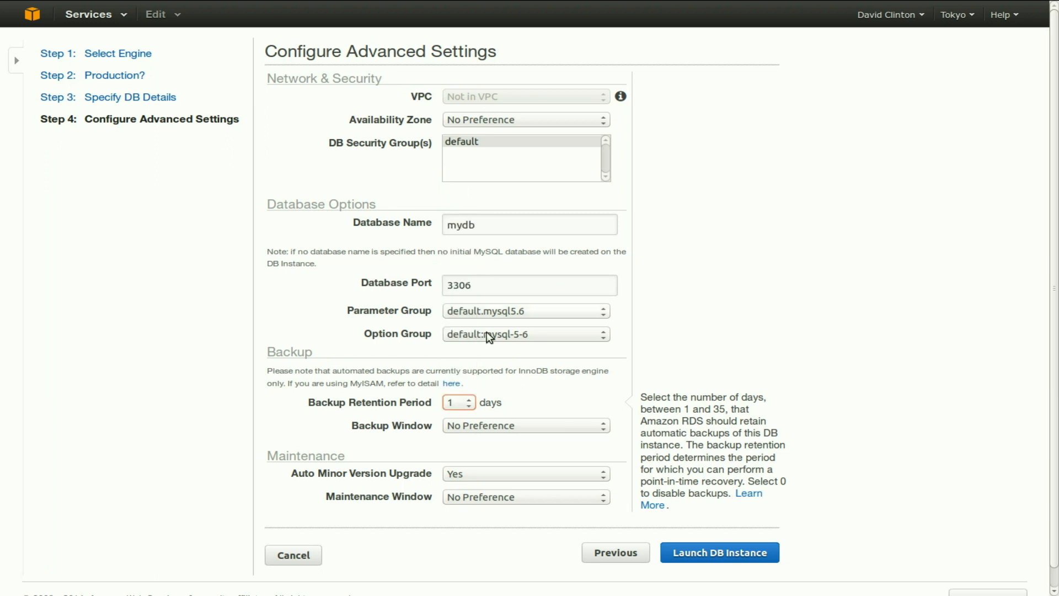
mouse_move(513, 407)
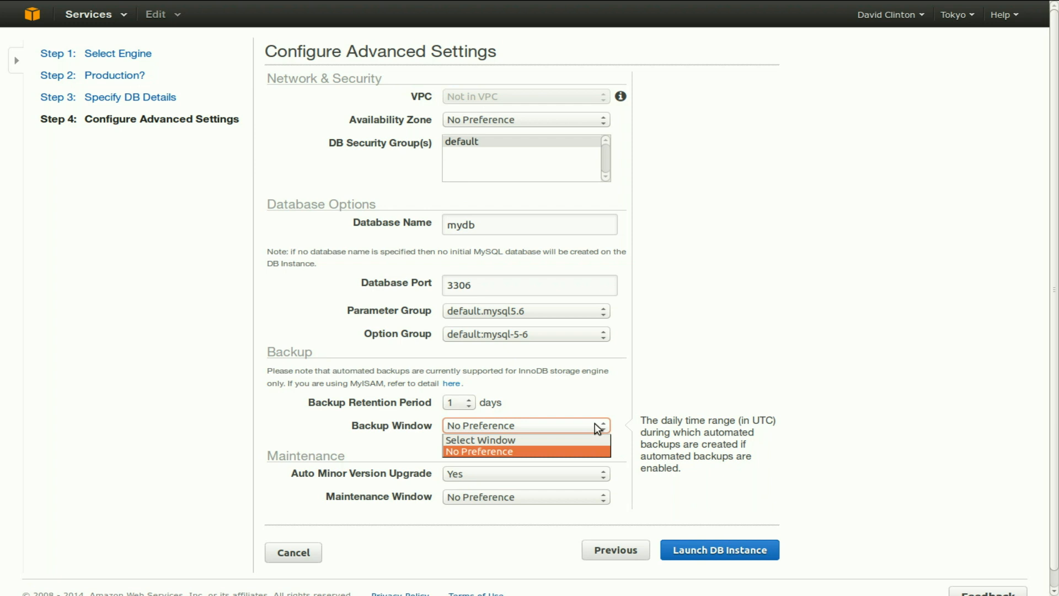
left_click(479, 440)
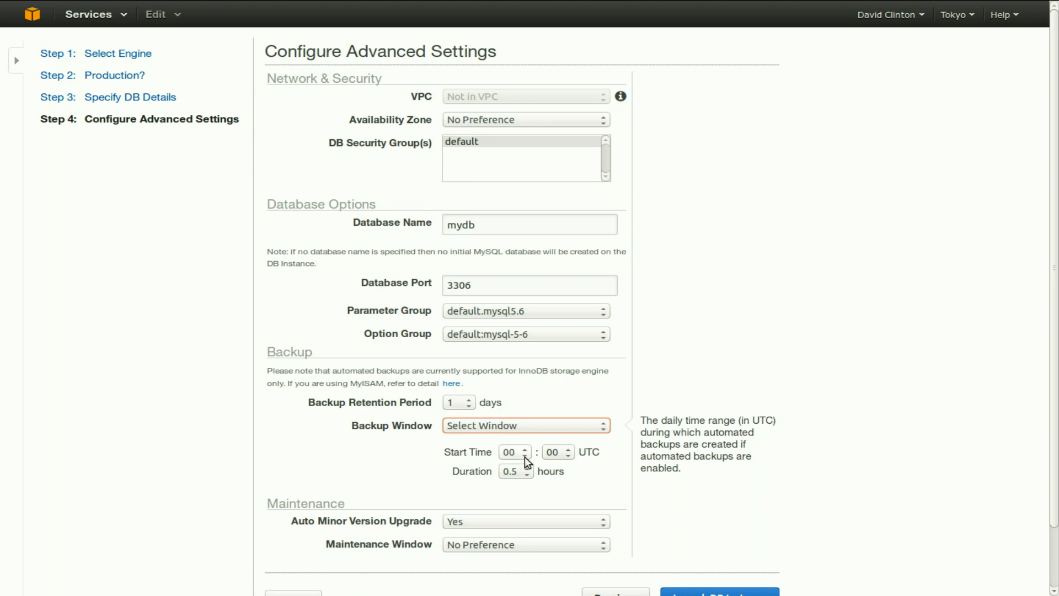
left_click(554, 453)
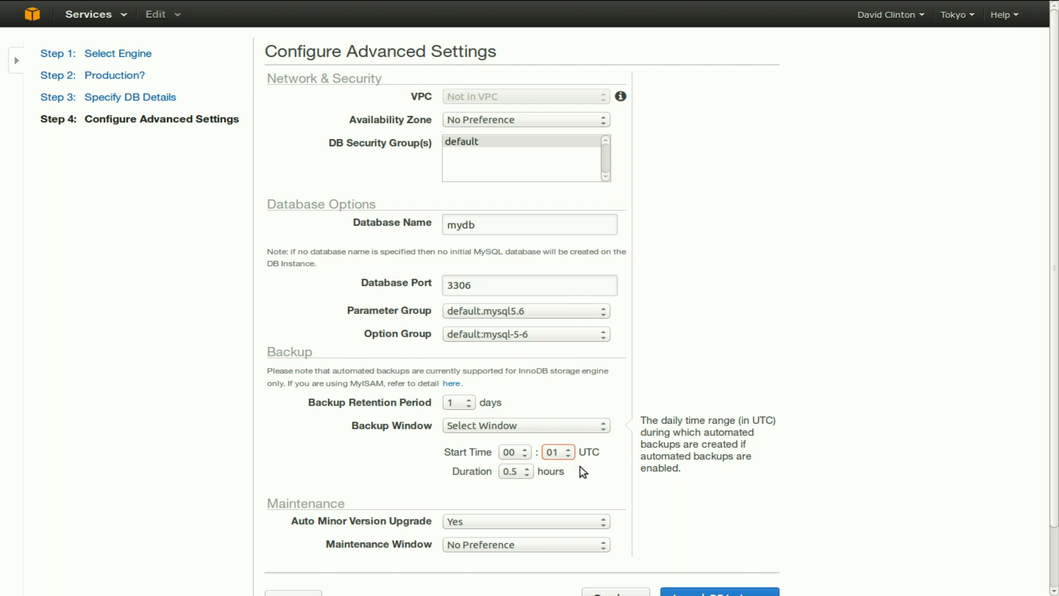
mouse_move(599, 467)
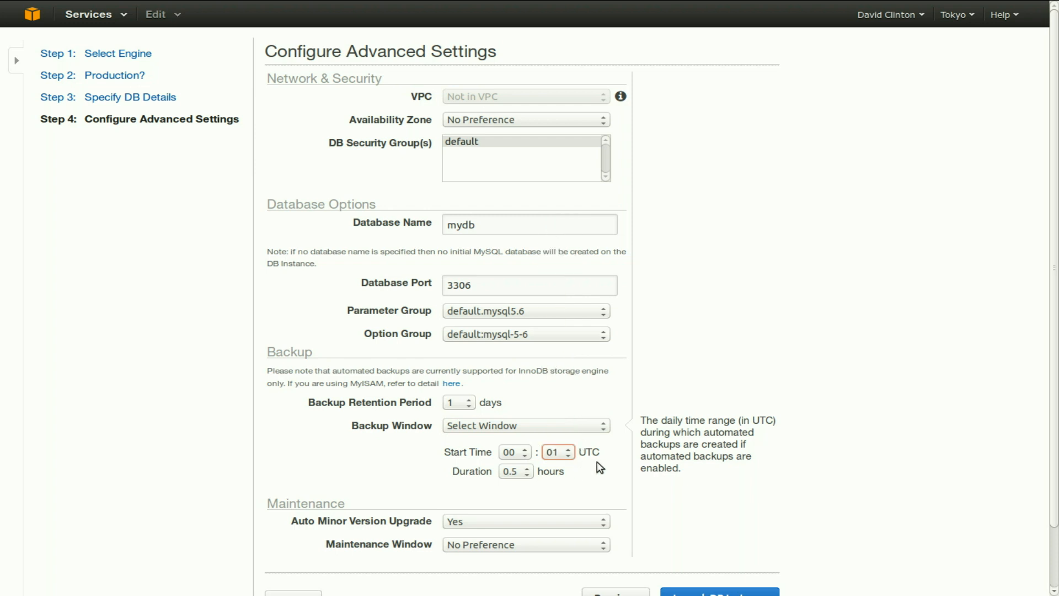
mouse_move(550, 503)
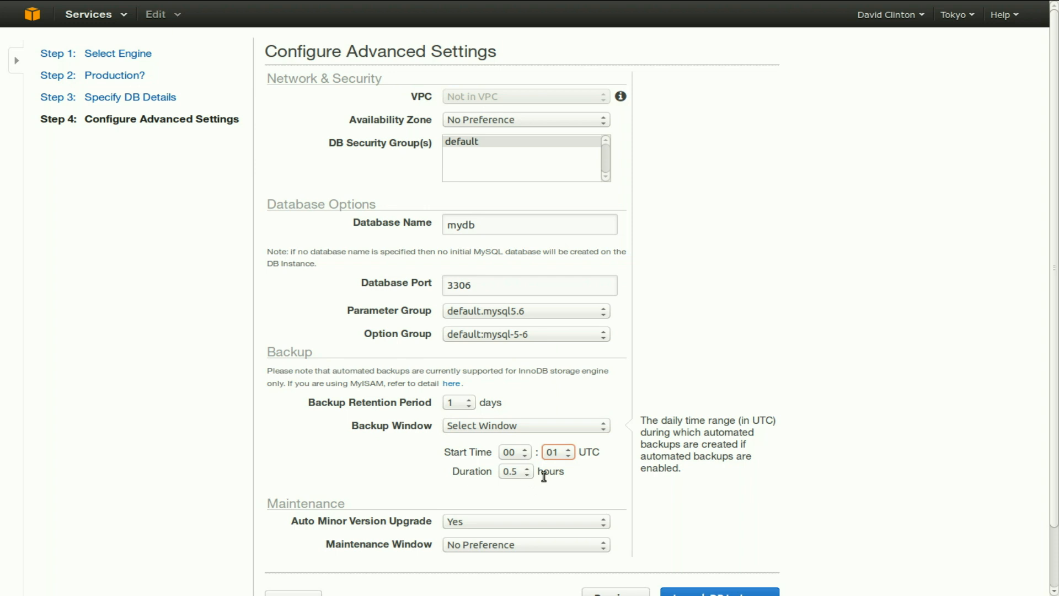
scroll("down", 3)
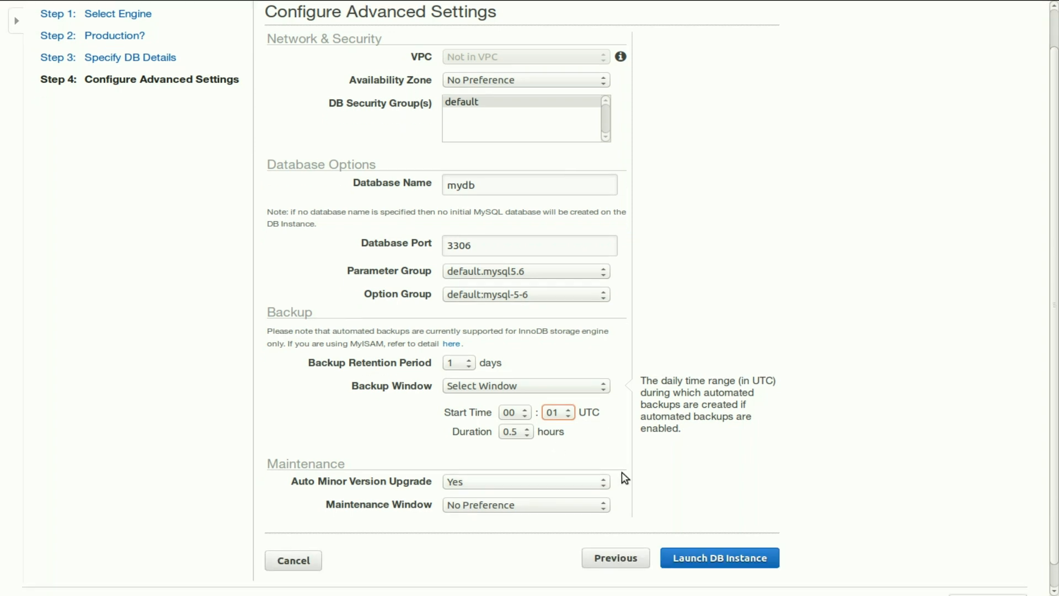
Launch the configured mydbinstance MySQL DB instance.
scroll("down", 3)
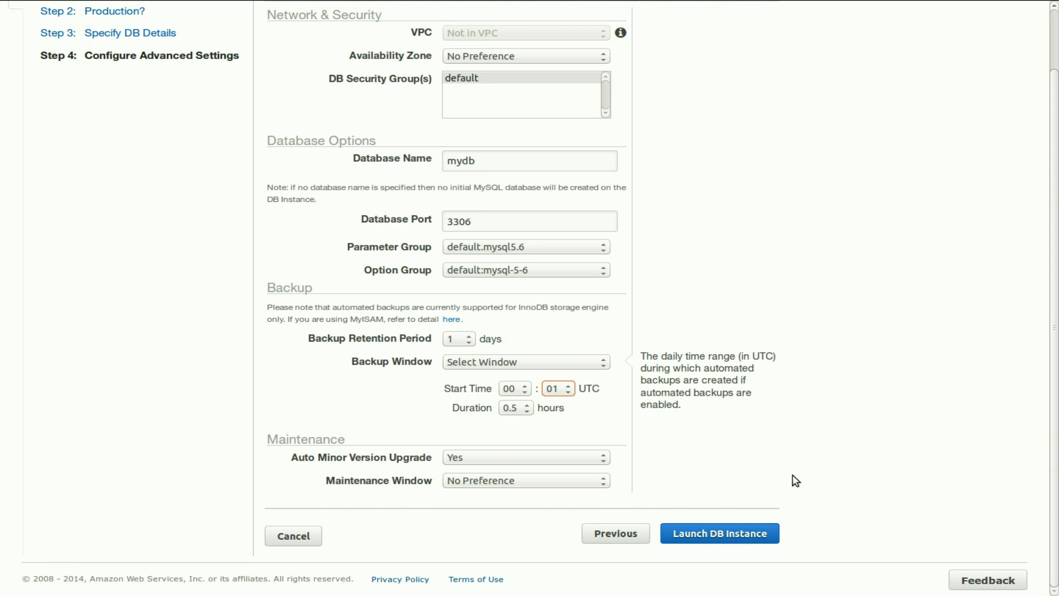
mouse_move(715, 444)
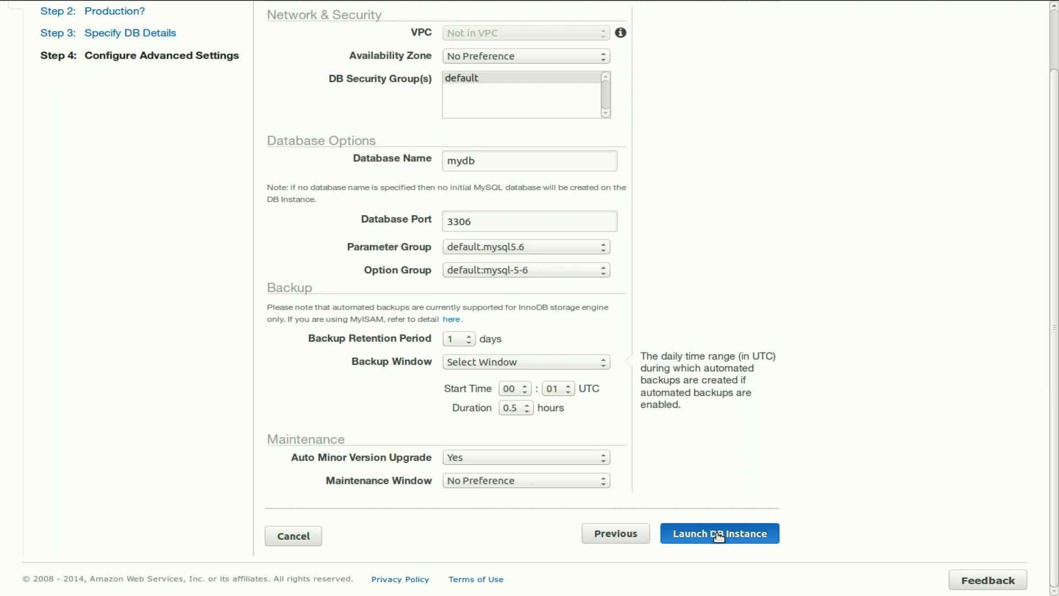
left_click(719, 533)
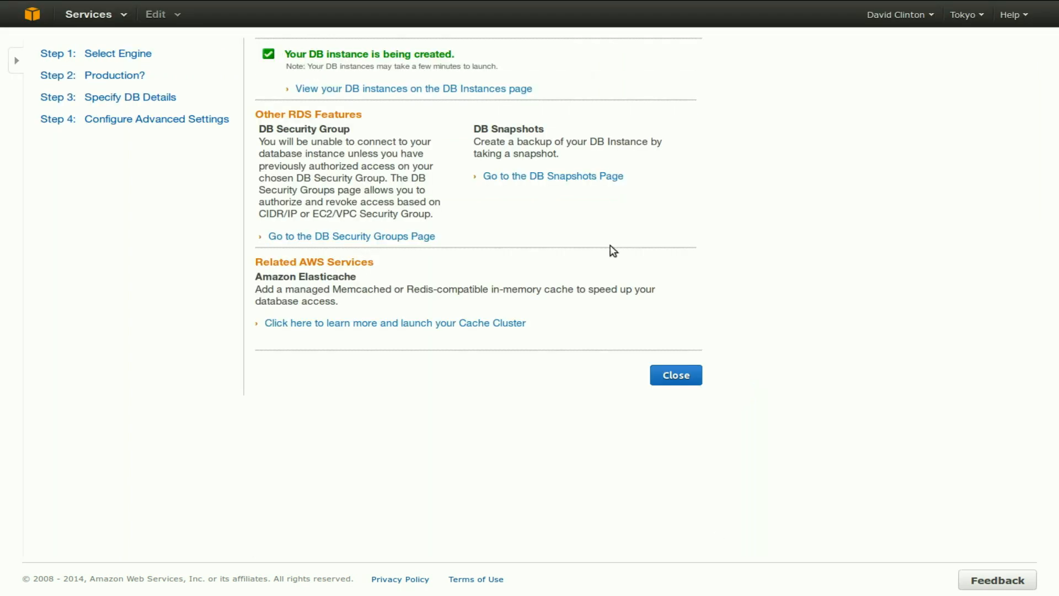
mouse_move(367, 90)
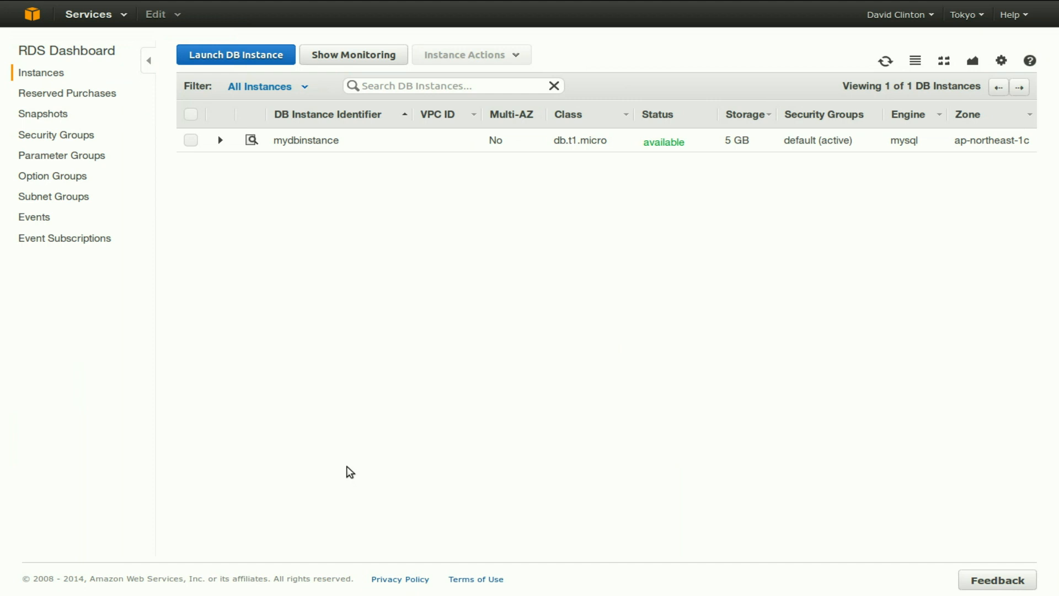
mouse_move(671, 167)
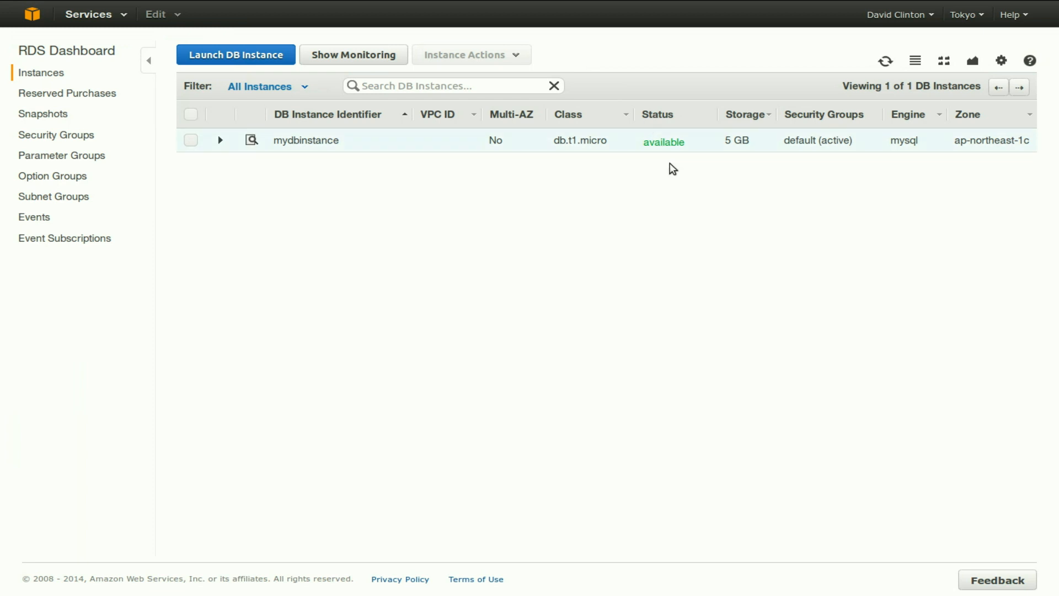
mouse_move(192, 167)
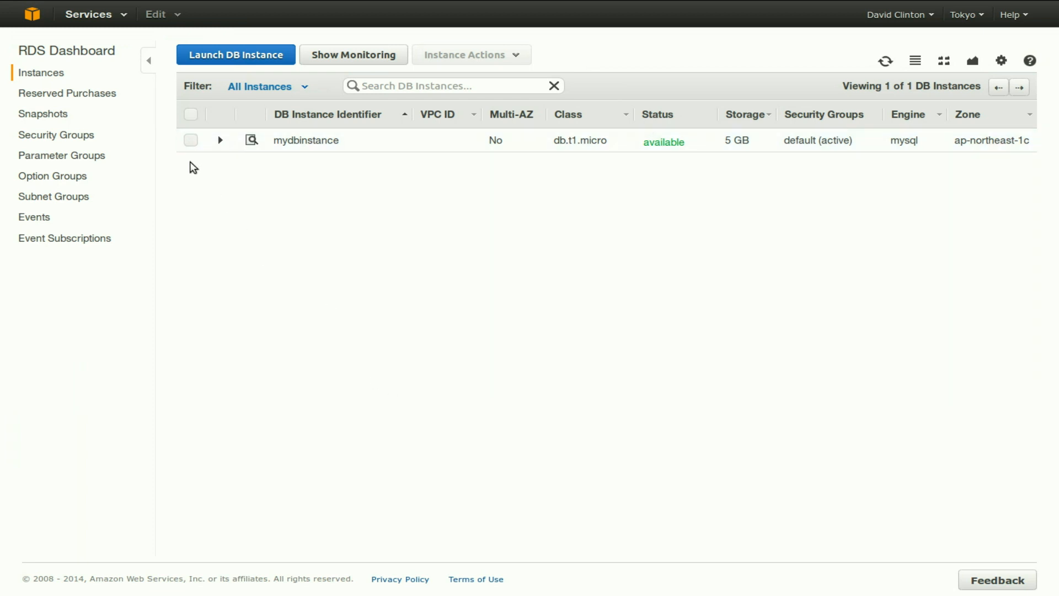
Expand mydbinstance to view its endpoint, MySQL 5.6.17, and backup settings.
left_click(220, 140)
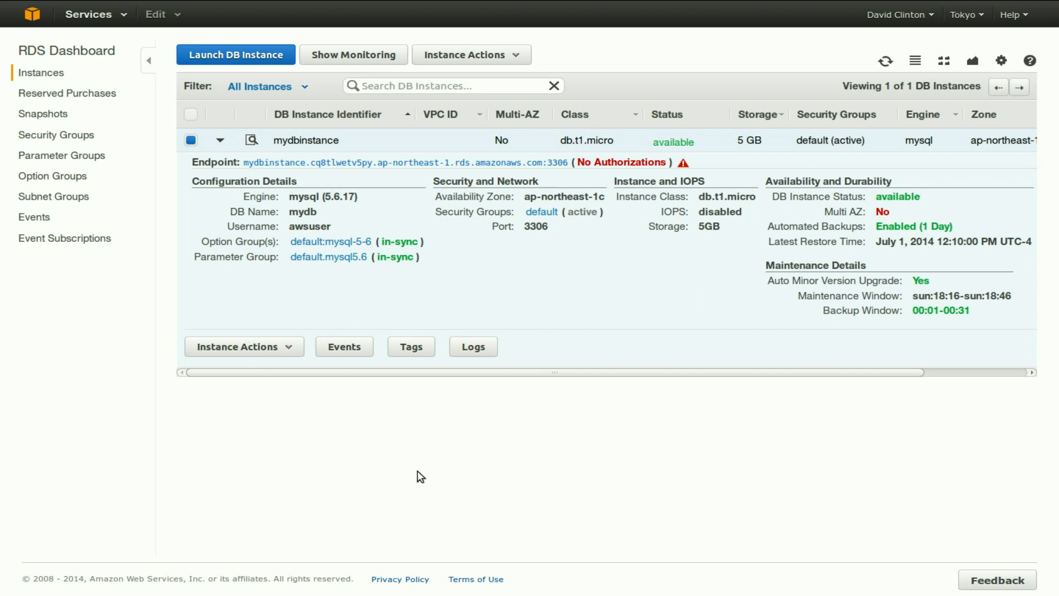
mouse_move(578, 179)
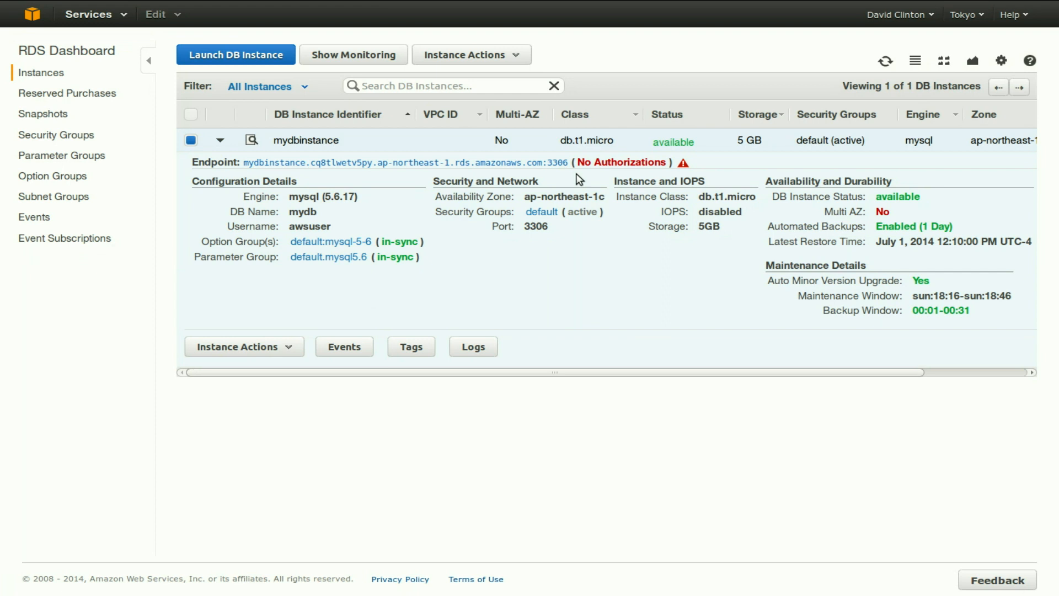
mouse_move(612, 167)
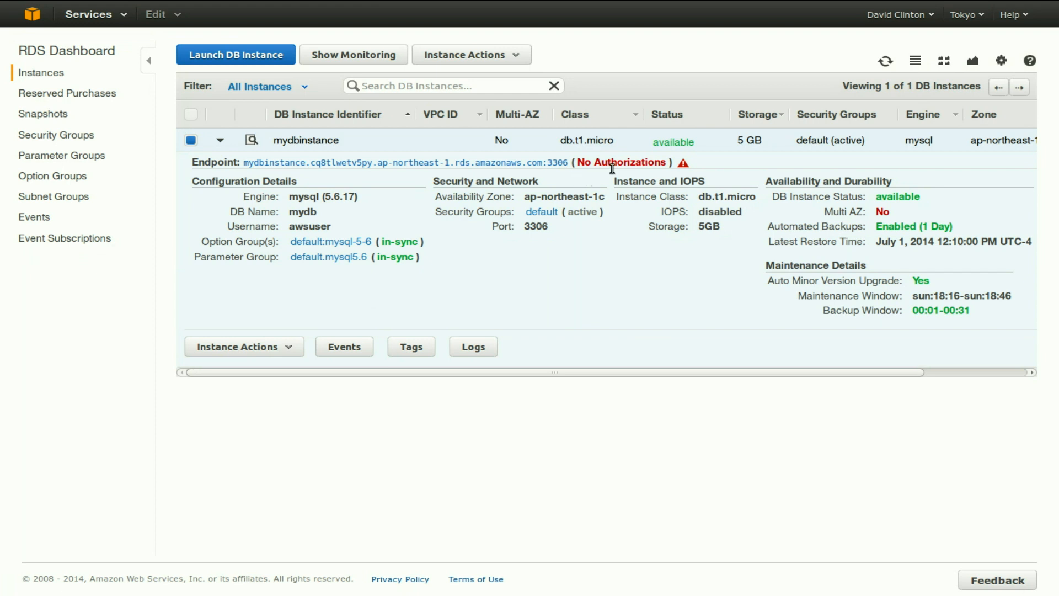
mouse_move(661, 178)
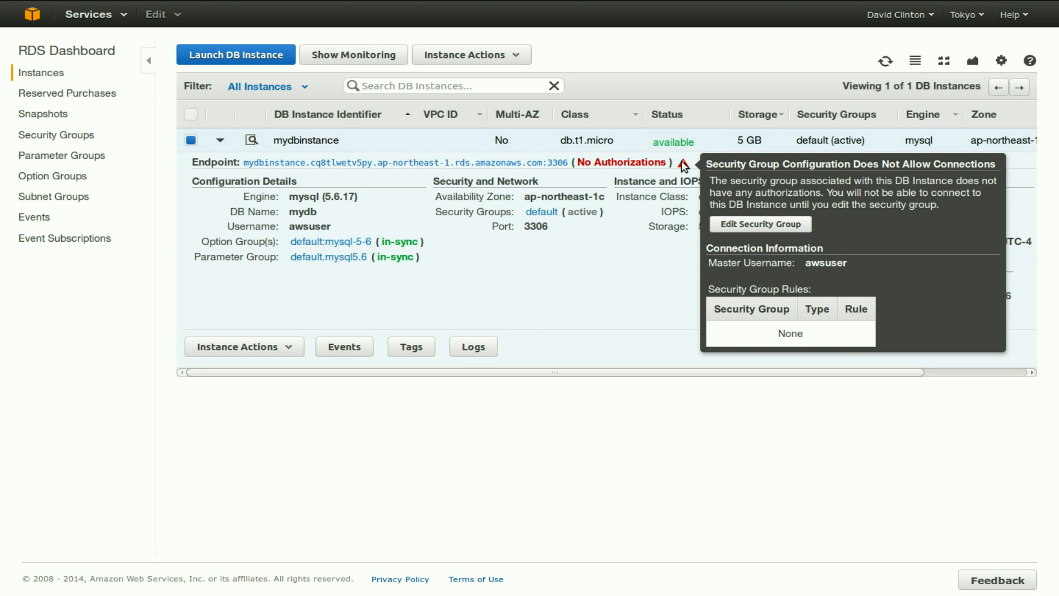
Authorize the default EC2 security group from this account on the default DB security group.
left_click(761, 224)
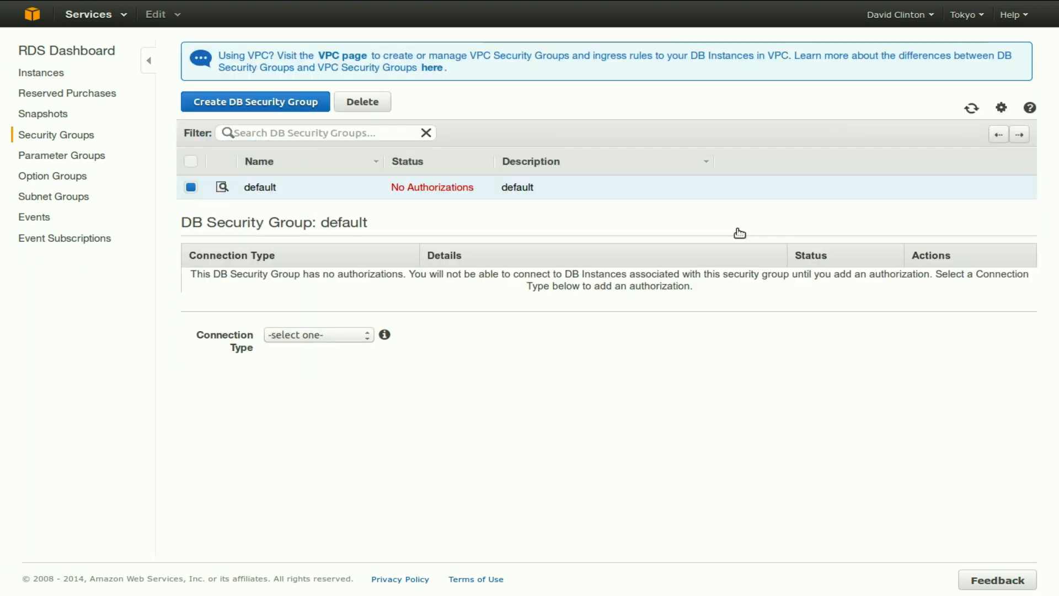
mouse_move(470, 423)
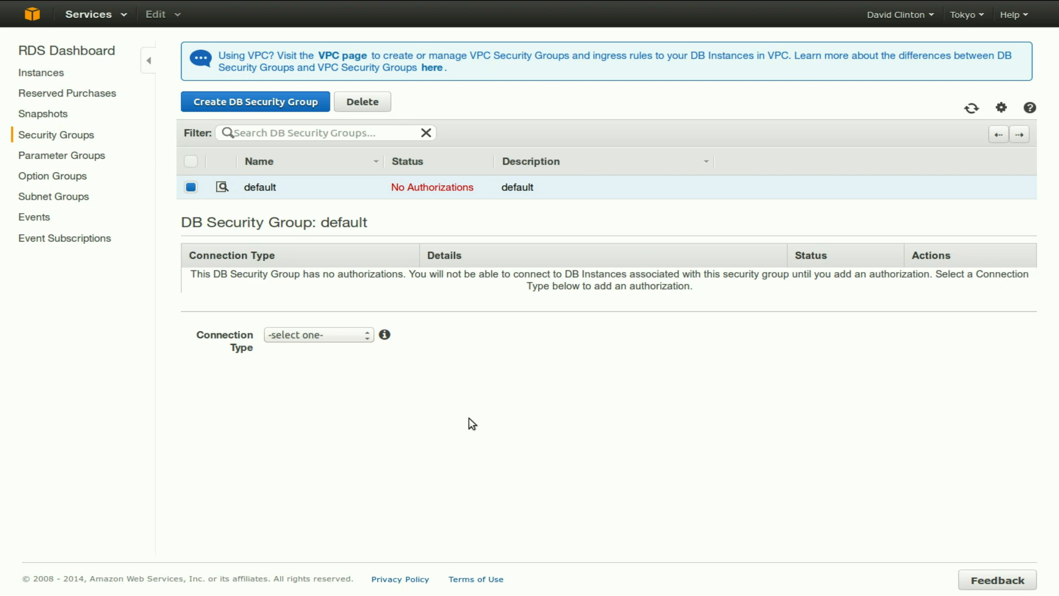
left_click(318, 334)
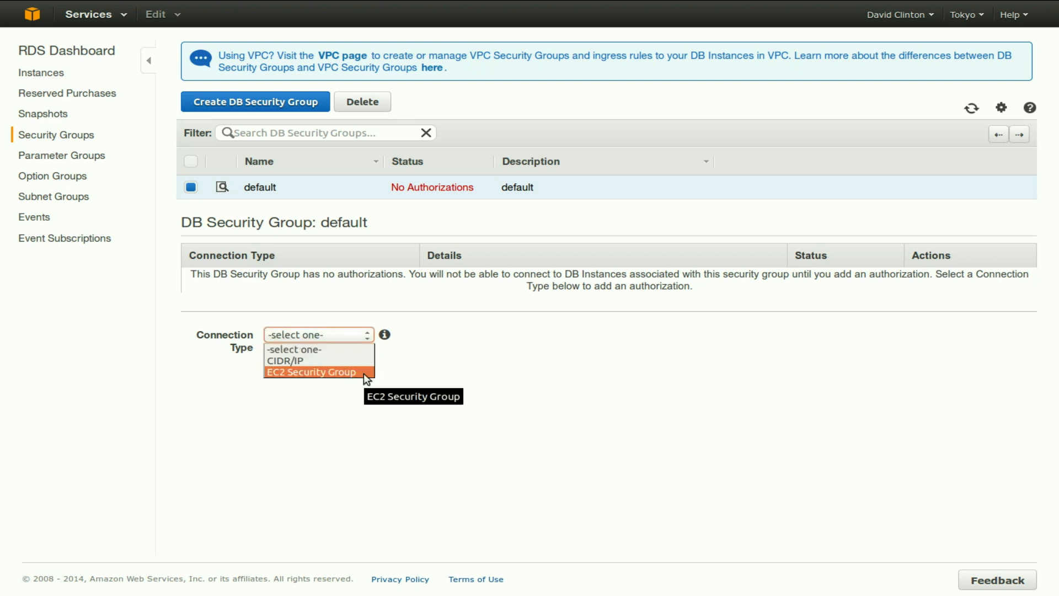
left_click(310, 371)
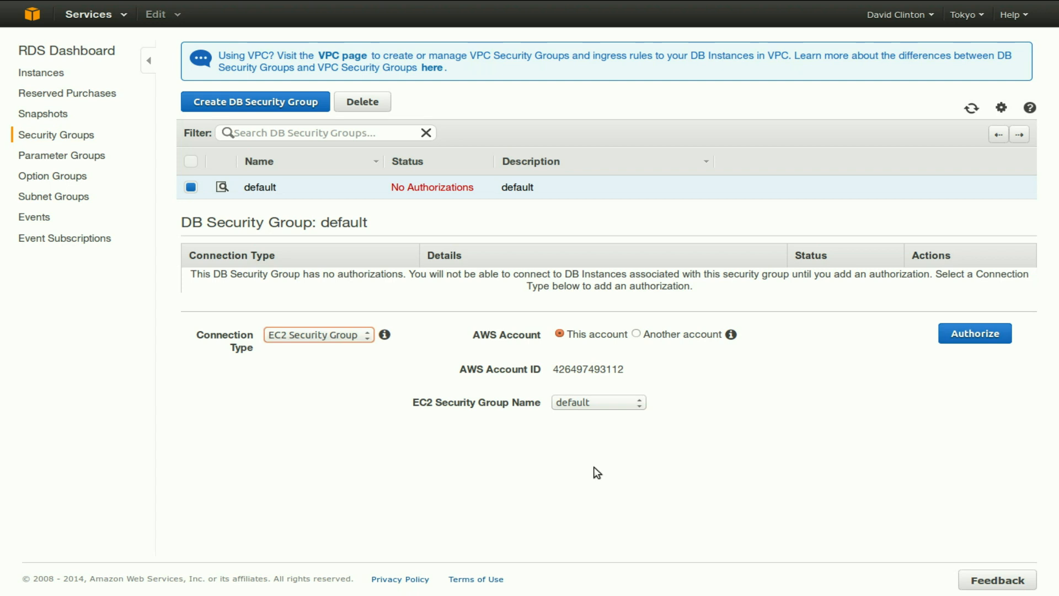
mouse_move(983, 358)
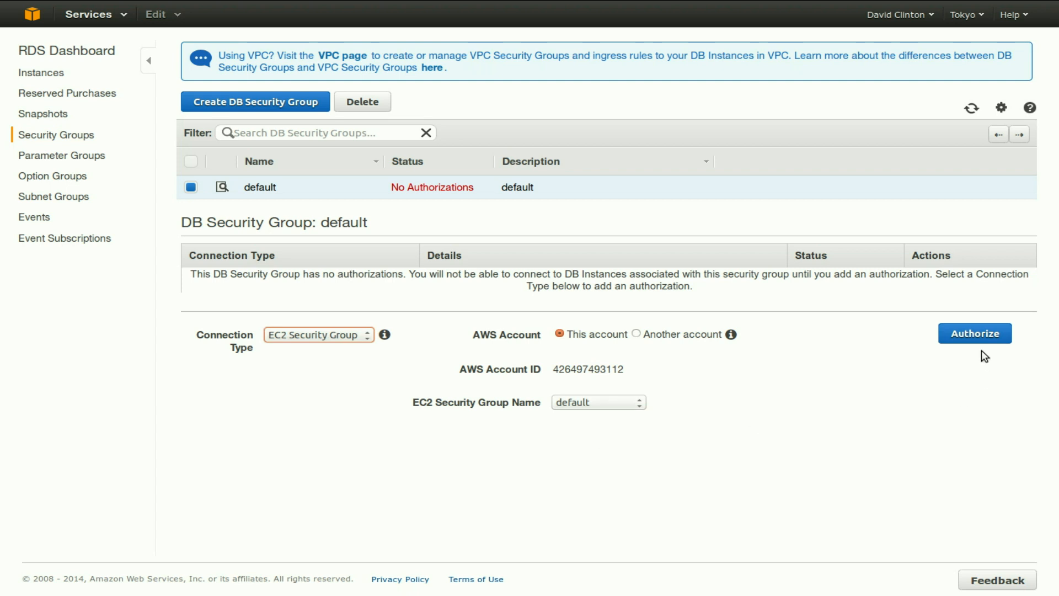
left_click(975, 333)
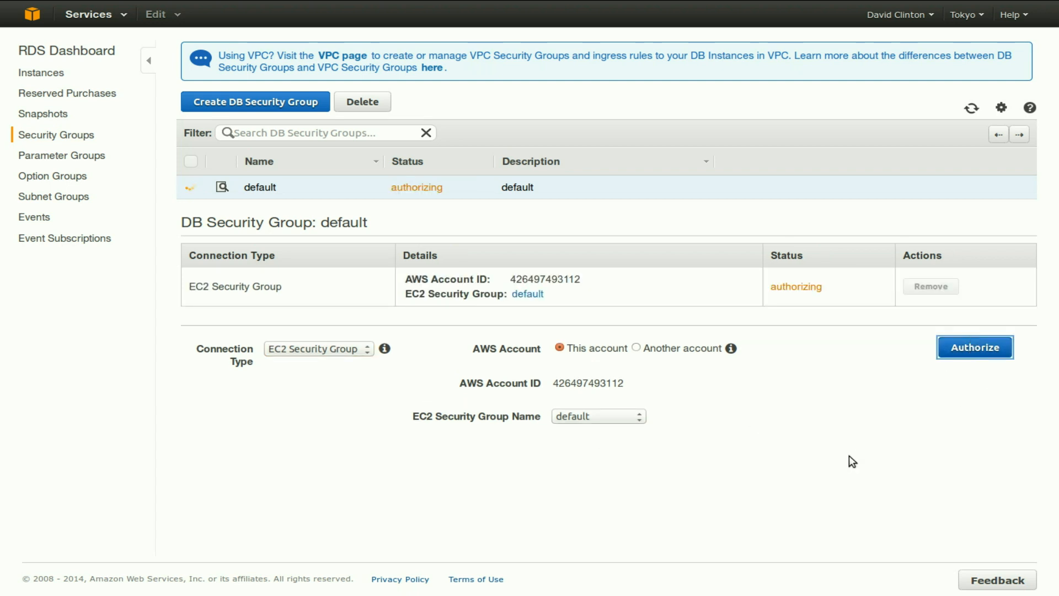
left_click(974, 347)
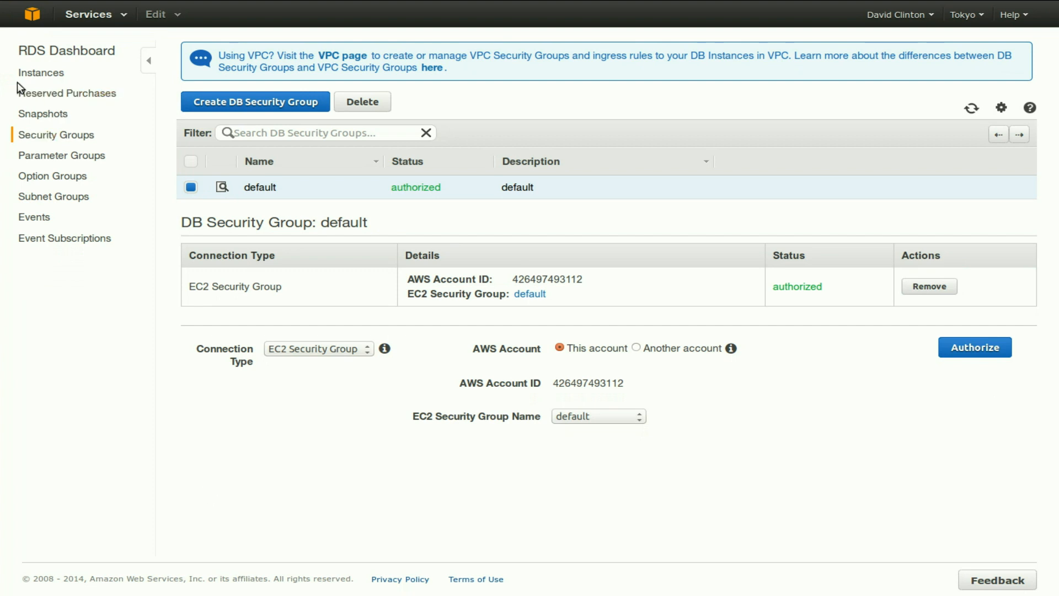
Go back to the Instances list to see mydbinstance's endpoint now authorized.
left_click(40, 73)
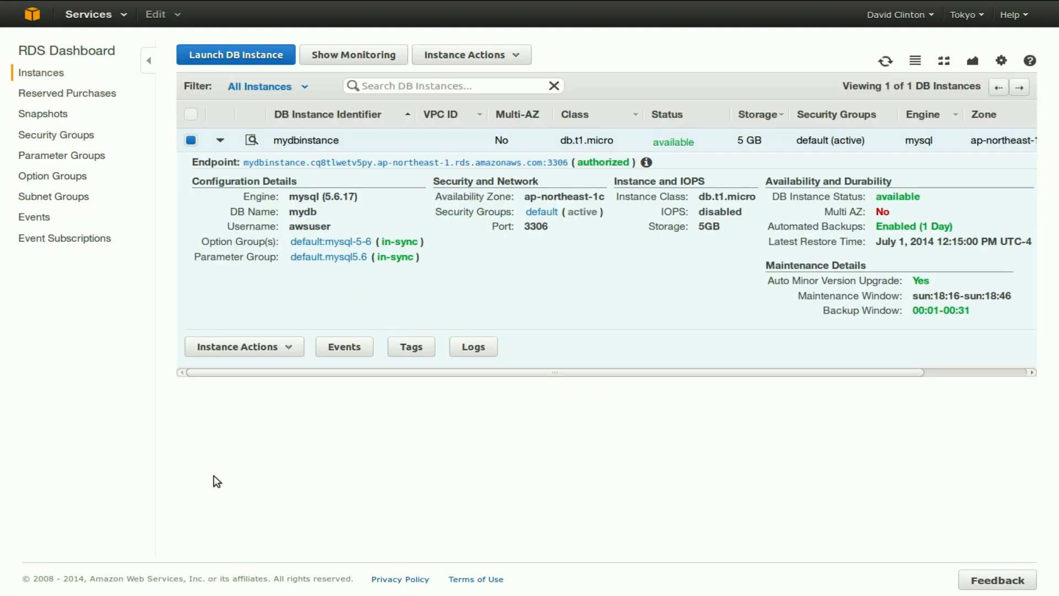
mouse_move(397, 193)
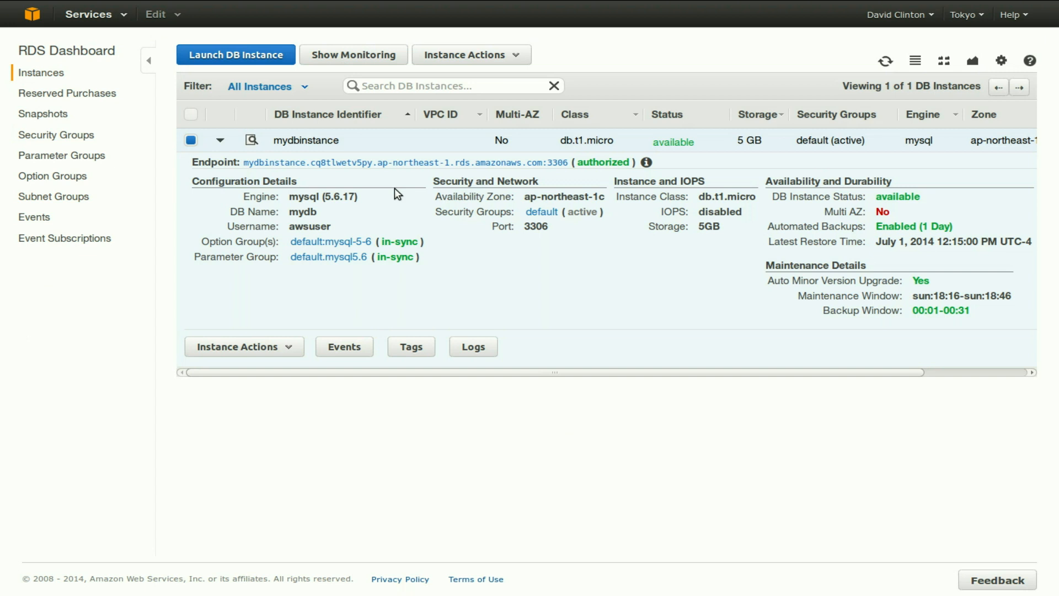
mouse_move(287, 168)
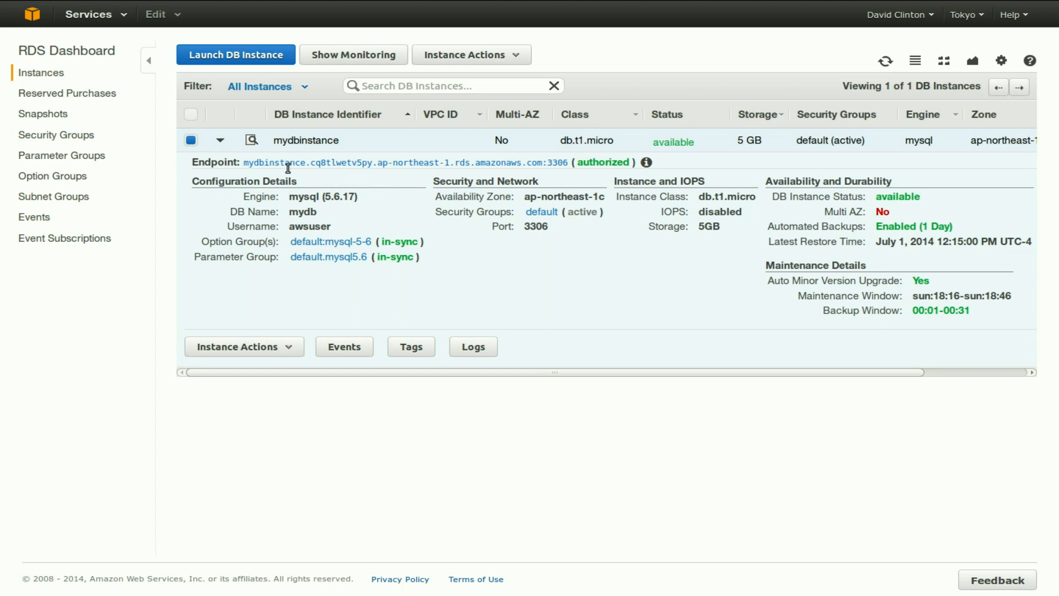
mouse_move(584, 175)
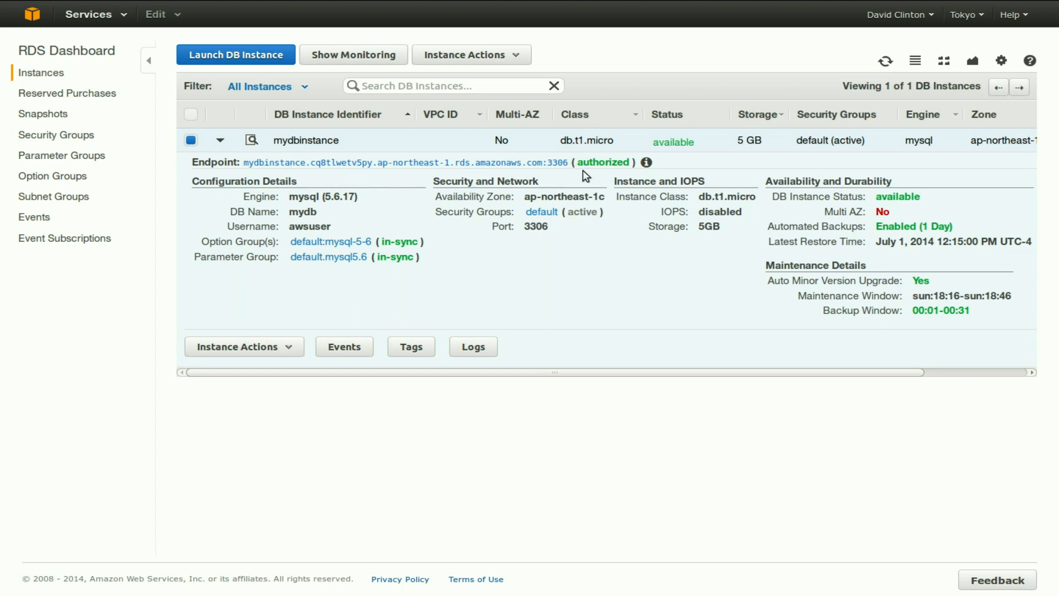